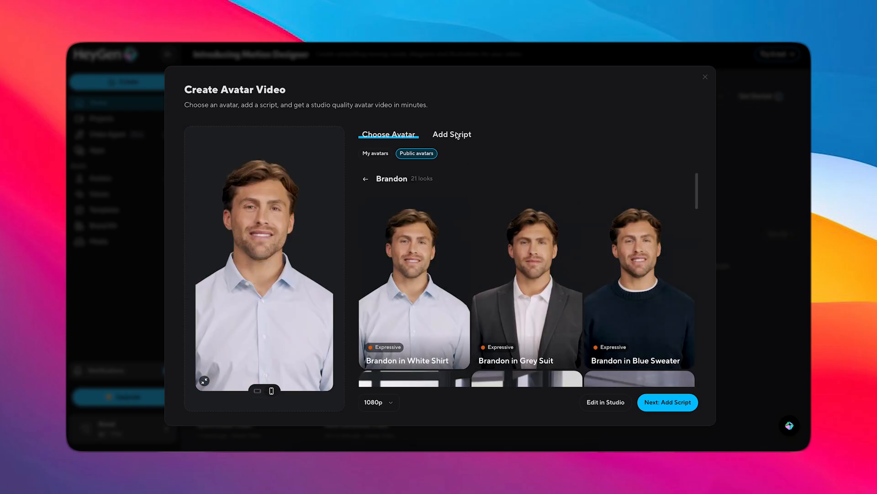
Add a short script for the white-shirt Brandon avatar and generate the quick avatar video.
left_click(452, 134)
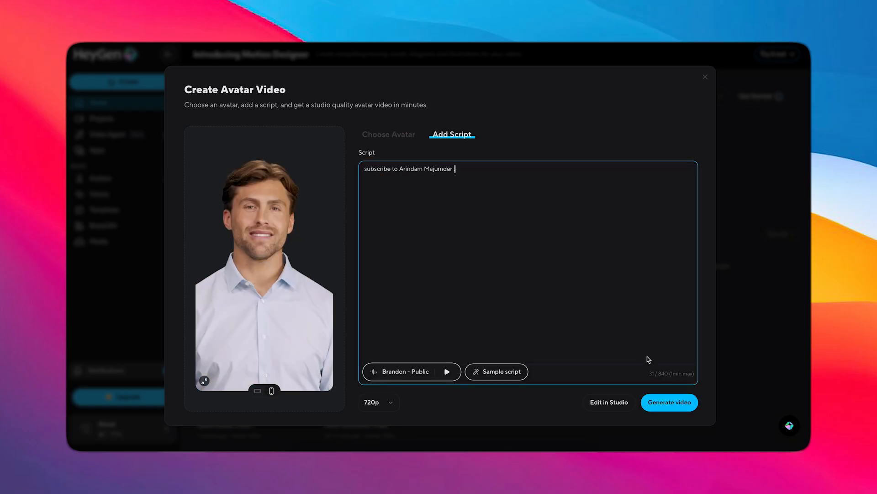
left_click(669, 402)
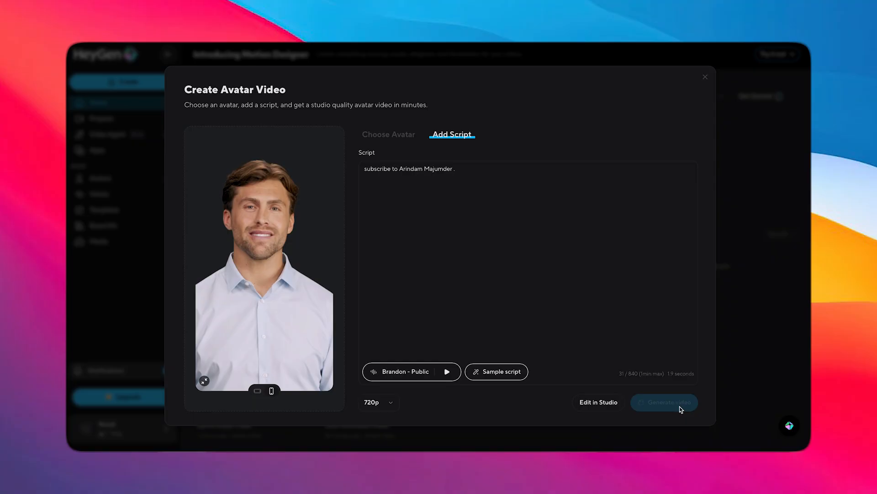
left_click(663, 402)
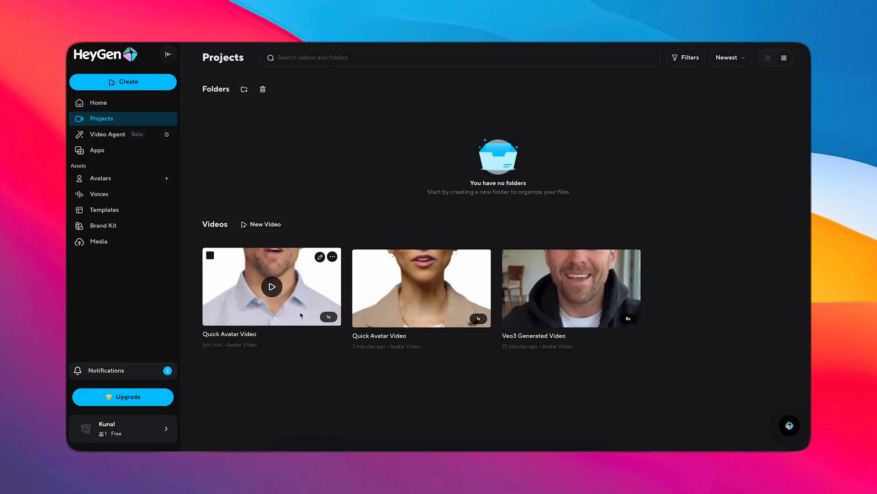
Open the newly generated video from Projects and play it back.
left_click(272, 286)
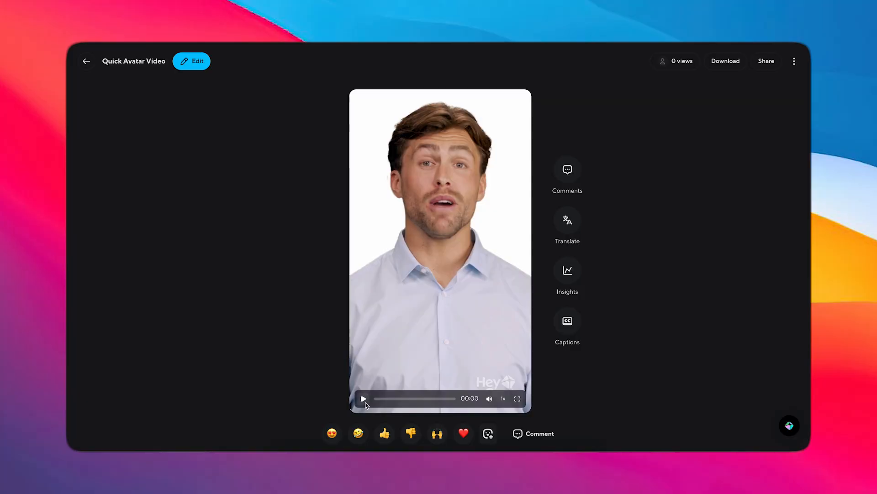
left_click(363, 399)
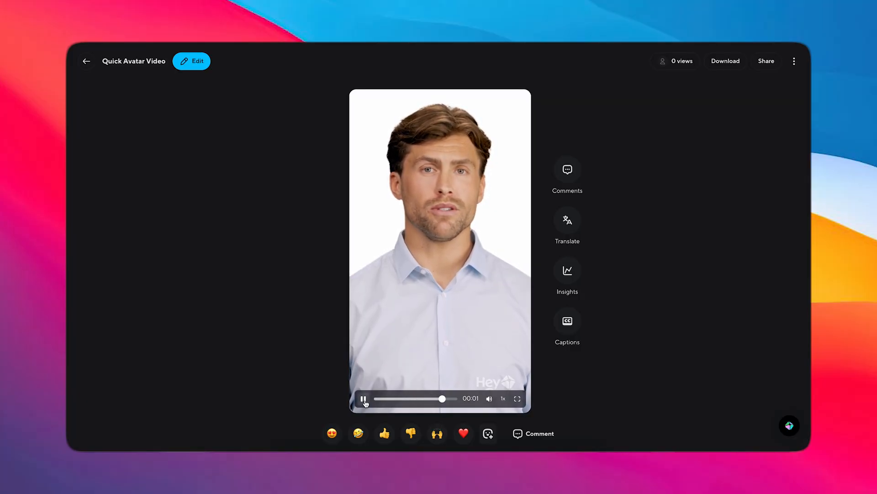
left_click(86, 61)
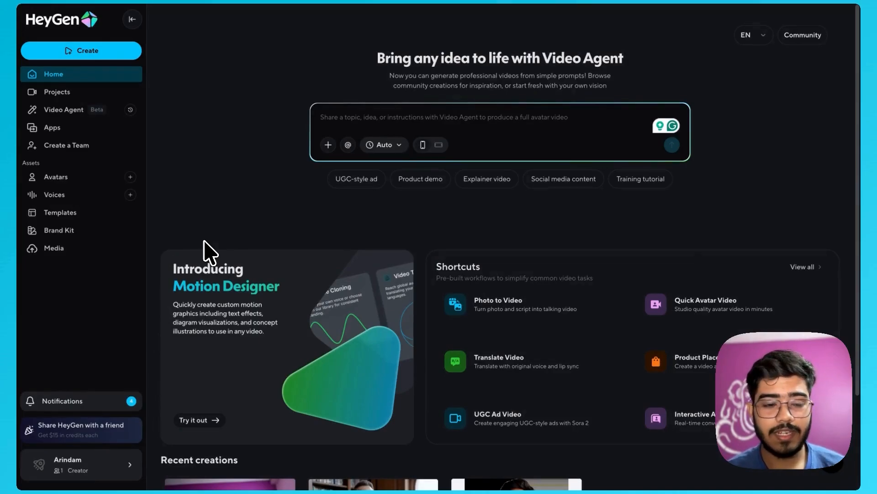
mouse_move(263, 213)
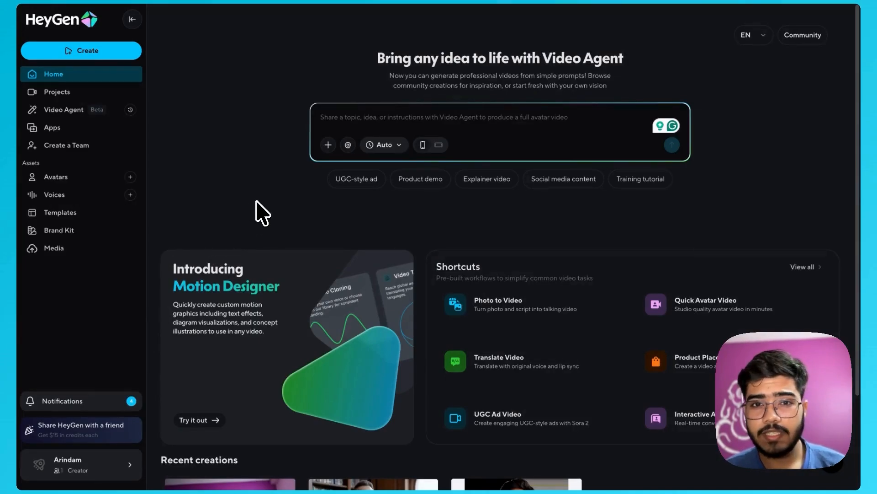
mouse_move(246, 201)
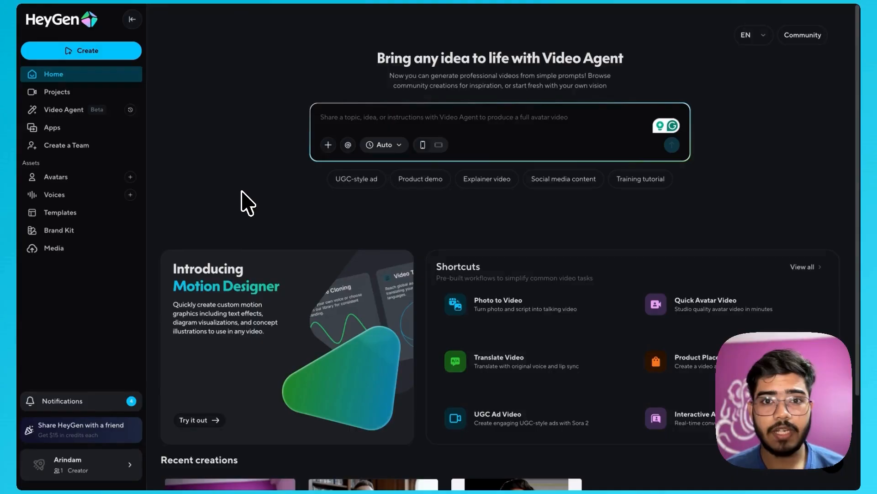
Browse the Public Avatars catalogue, then return to My Avatars and view your own avatar look.
left_click(55, 177)
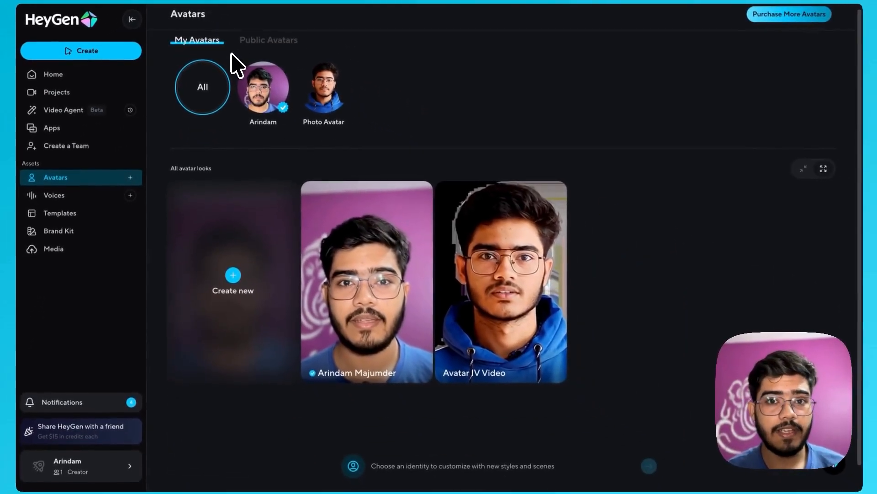
left_click(269, 39)
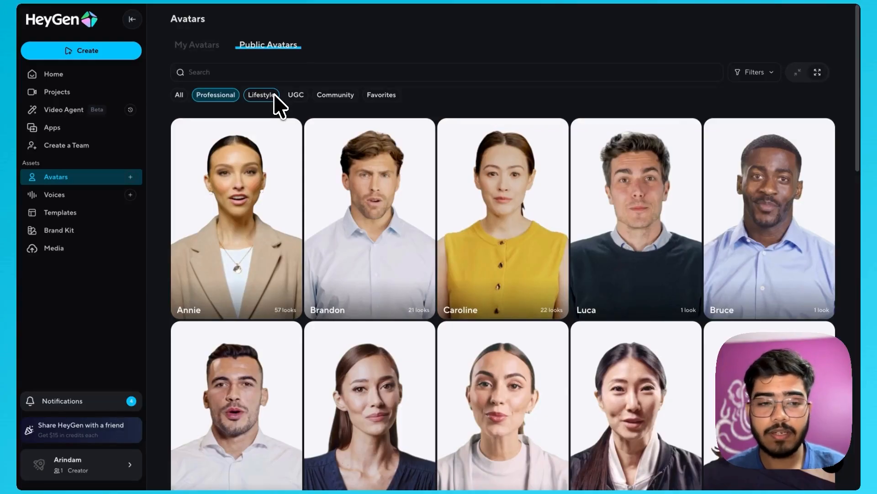
left_click(196, 44)
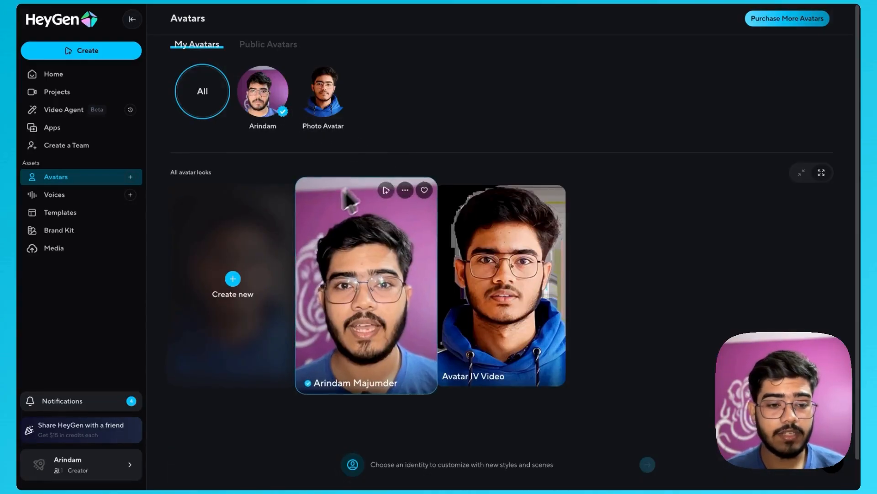
left_click(232, 282)
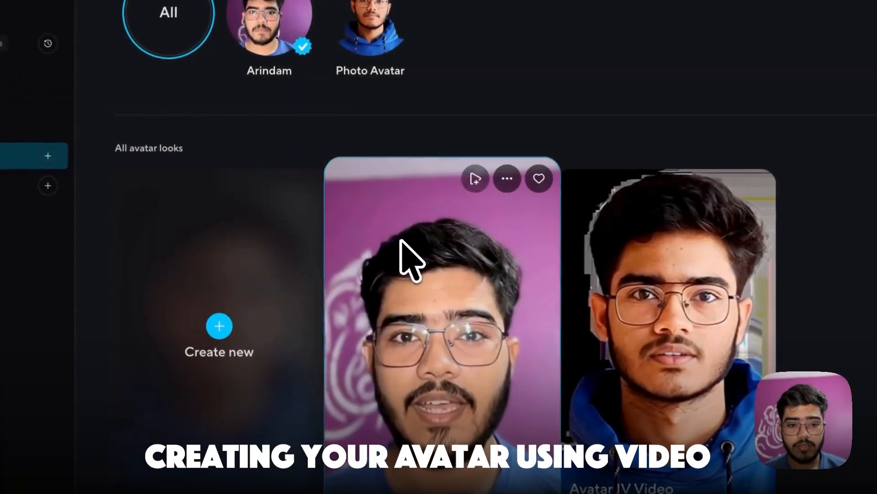
Start the Create Avatar flow, enable gesture detection, and advance to the footage upload step.
left_click(219, 336)
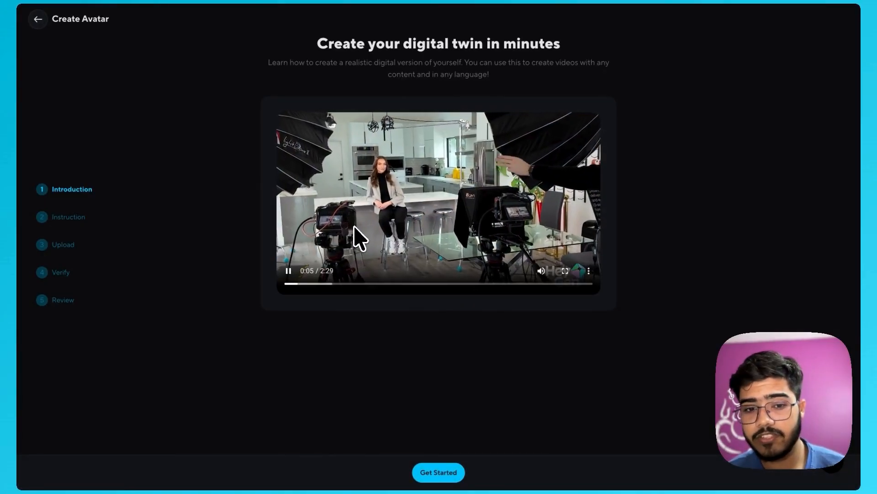
left_click(438, 471)
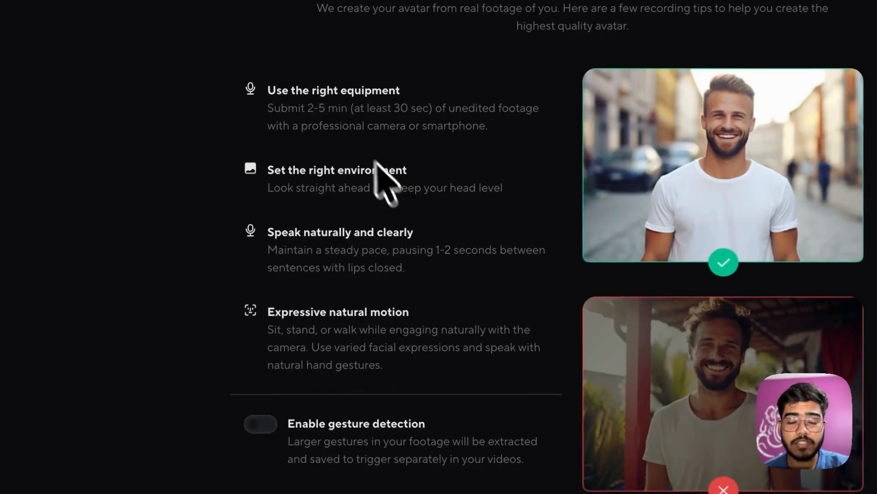
mouse_move(358, 140)
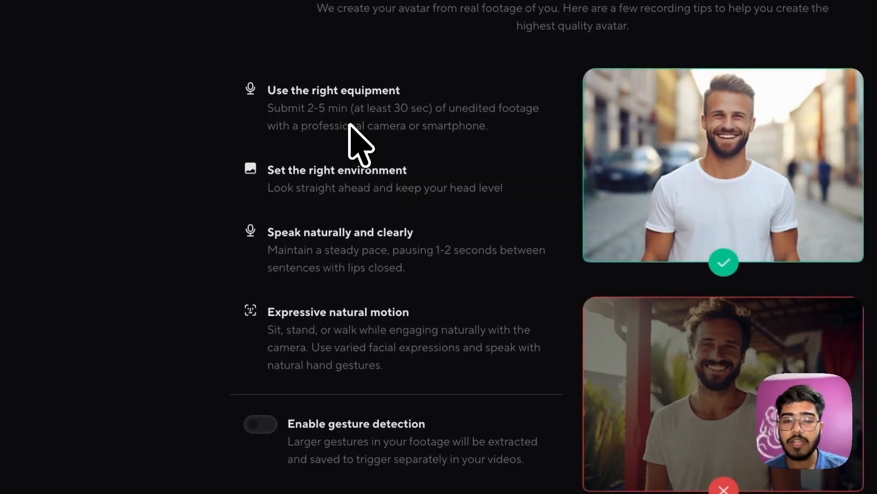
mouse_move(369, 202)
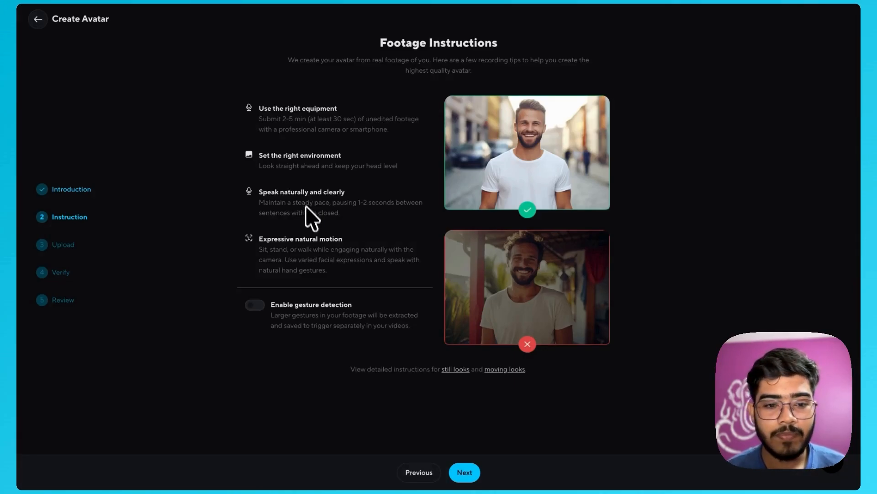
mouse_move(313, 255)
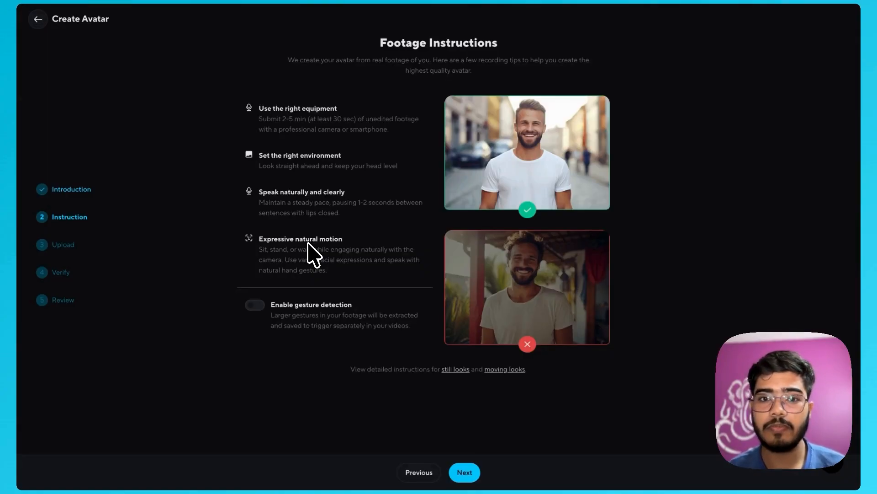
scroll("down", 3)
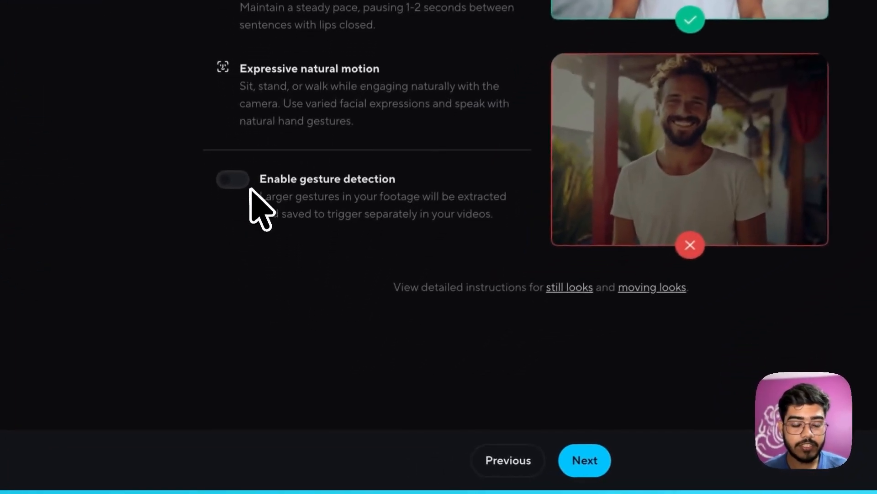
left_click(232, 178)
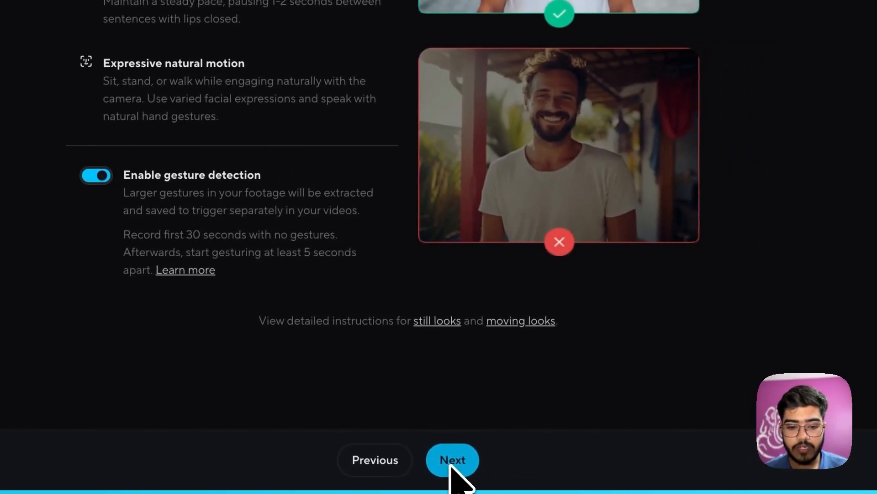
left_click(452, 460)
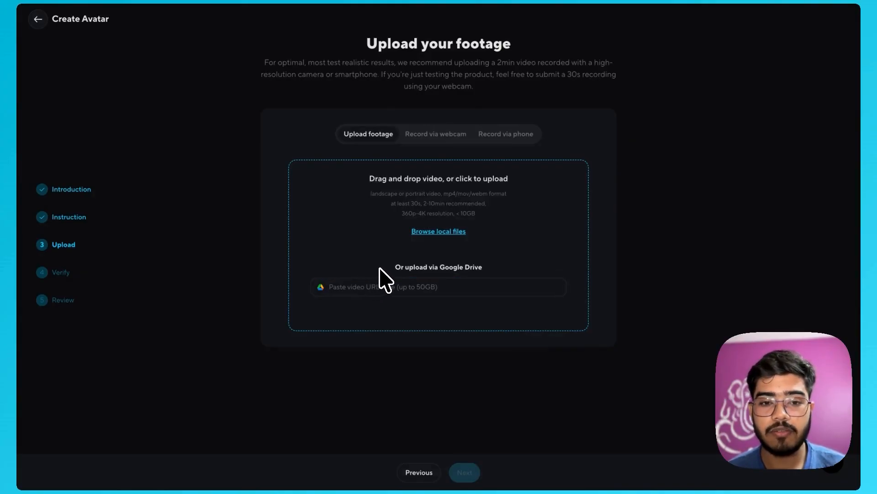
Record avatar footage via the webcam instead of uploading a file.
left_click(436, 133)
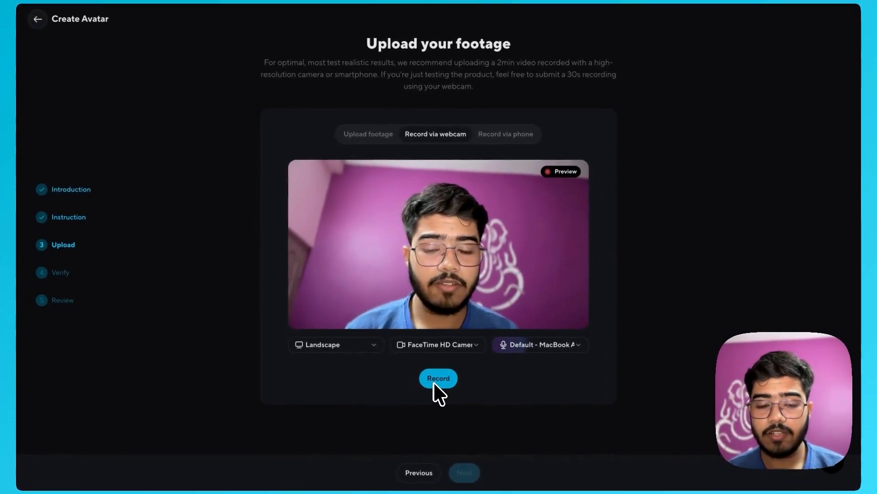
left_click(438, 378)
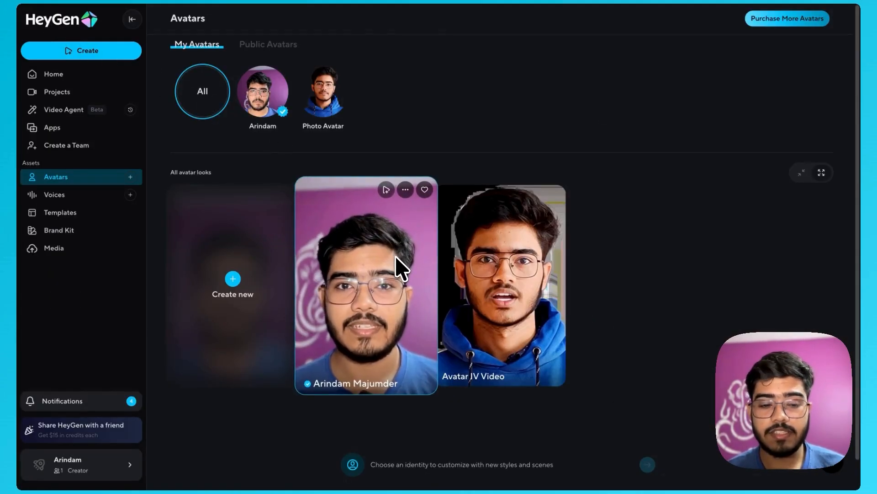
mouse_move(386, 189)
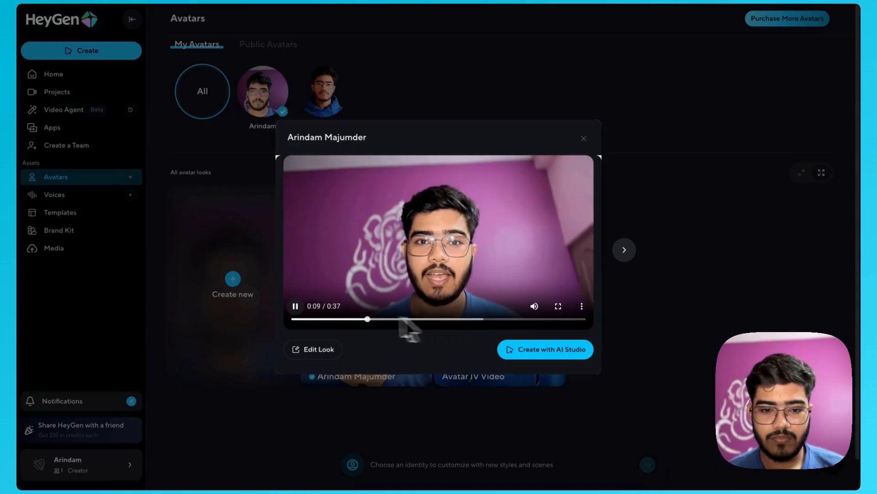
Open the Arindam Majumder avatar look in AI Studio as a new untitled video.
left_click(295, 306)
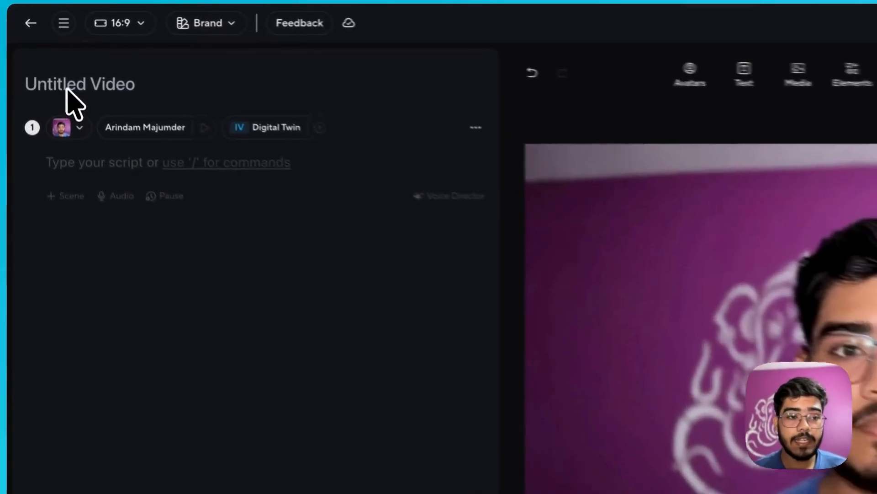
type("Youtube Demo")
type("Hey there Everyone,")
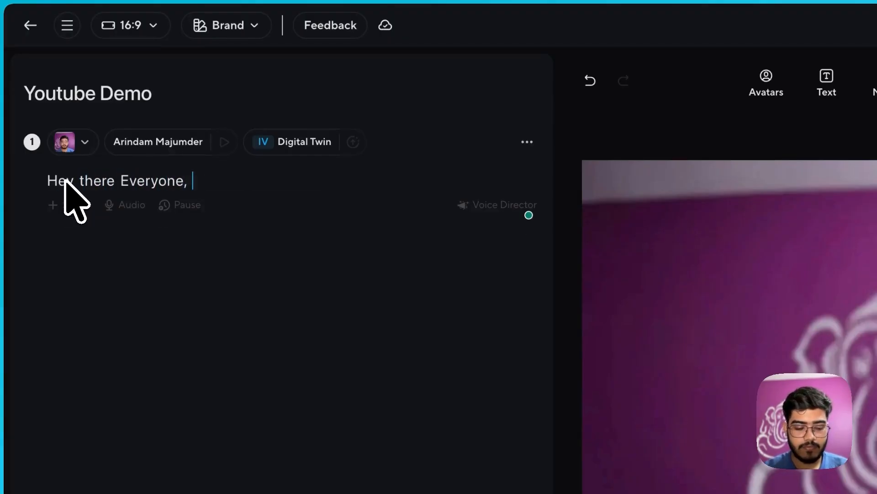
type("I'm Arindam!")
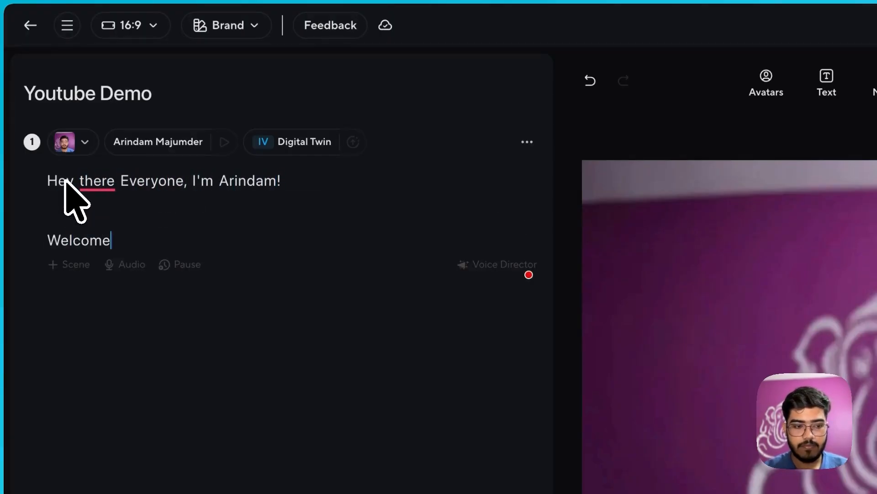
type("to my Video")
left_click(165, 181)
type(",")
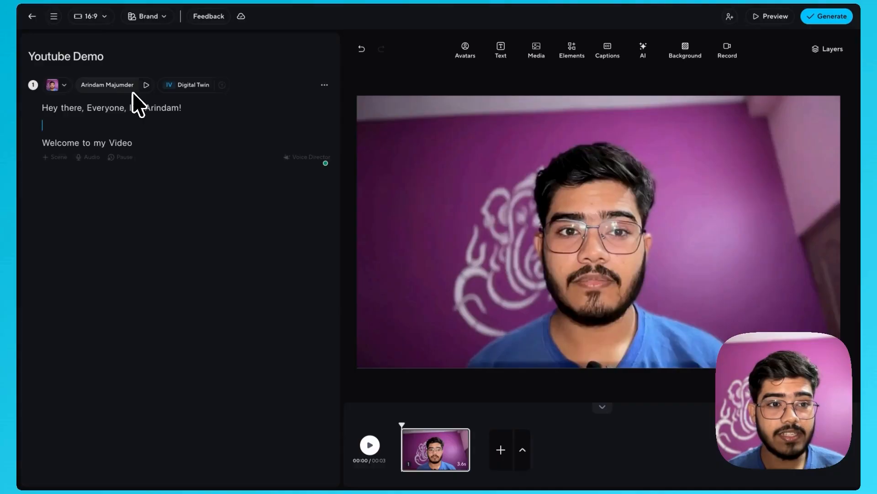
mouse_move(146, 85)
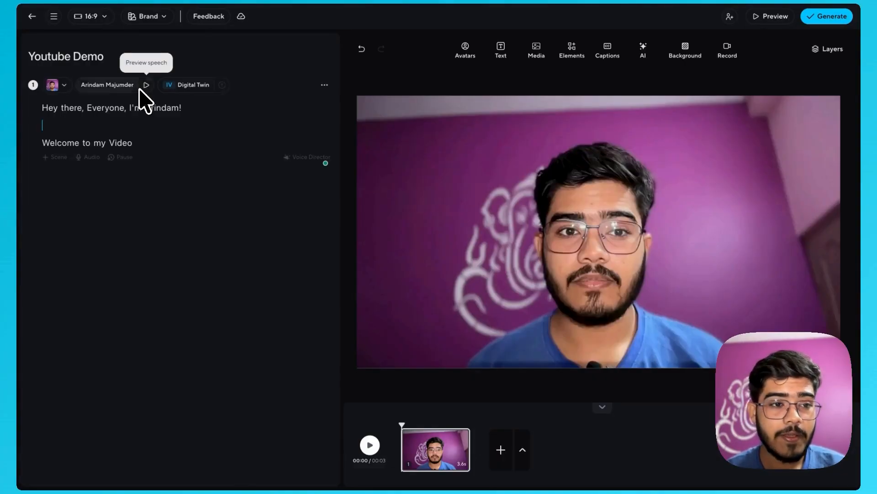
mouse_move(162, 156)
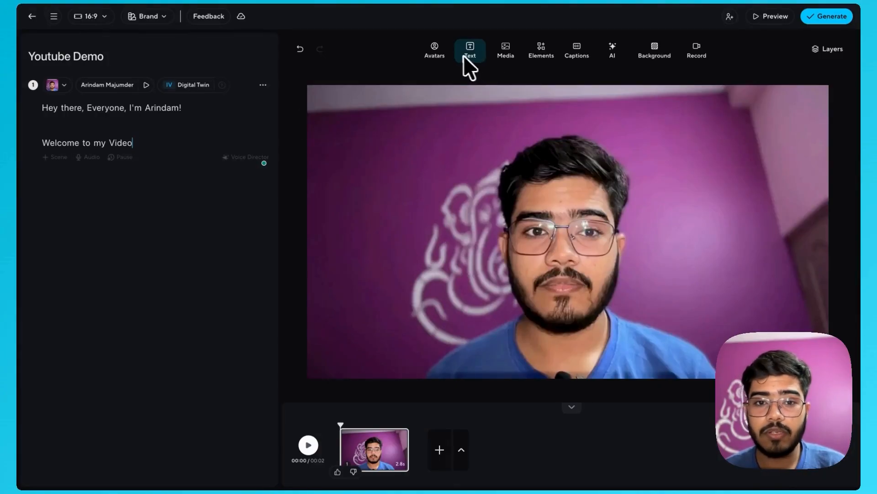
left_click(435, 50)
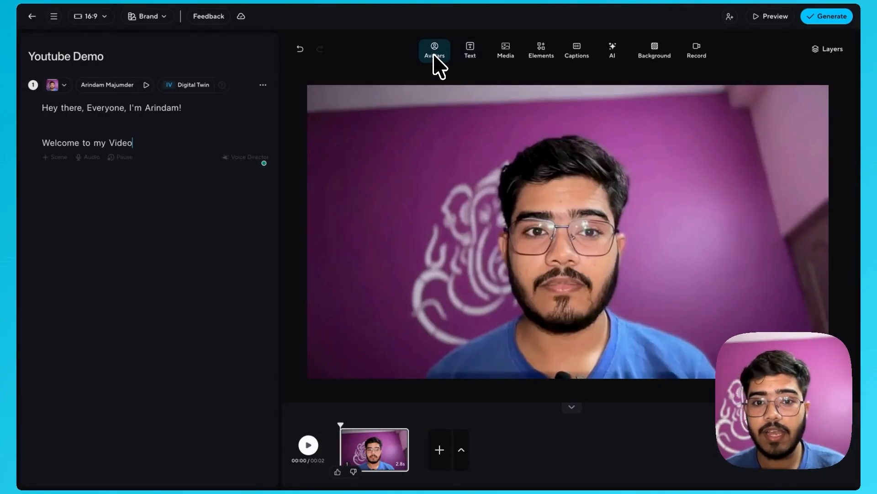
left_click(469, 50)
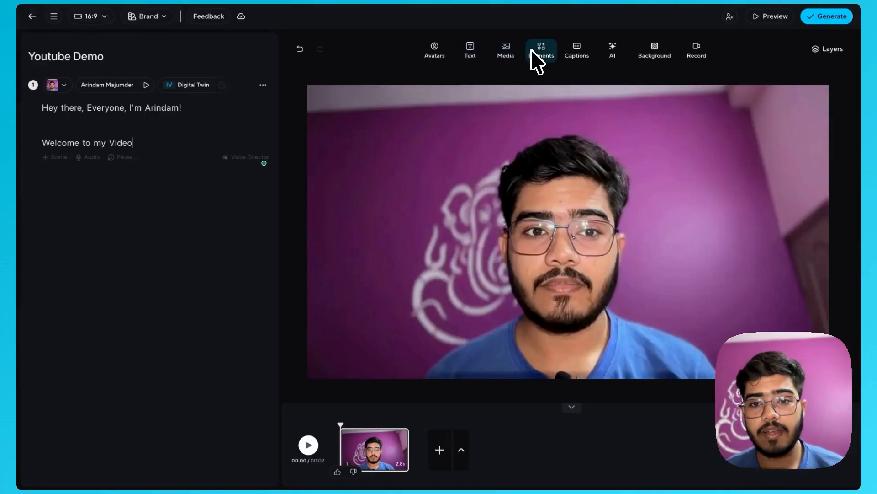
left_click(611, 50)
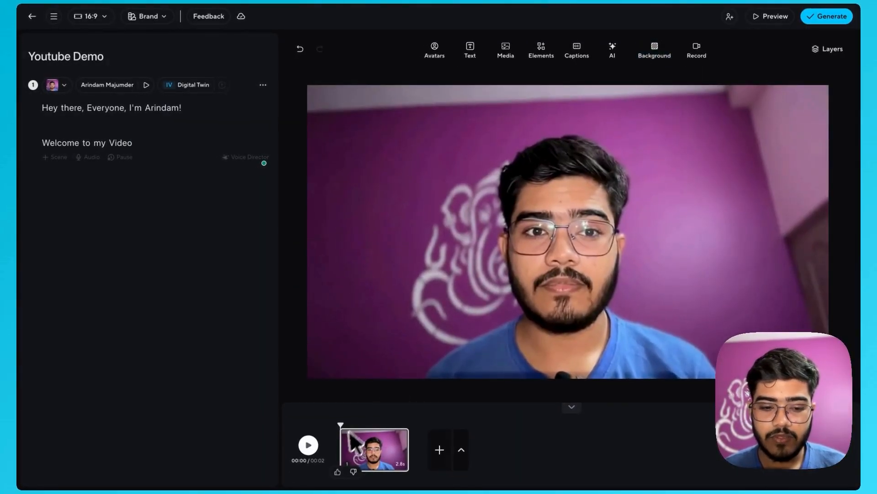
left_click(308, 445)
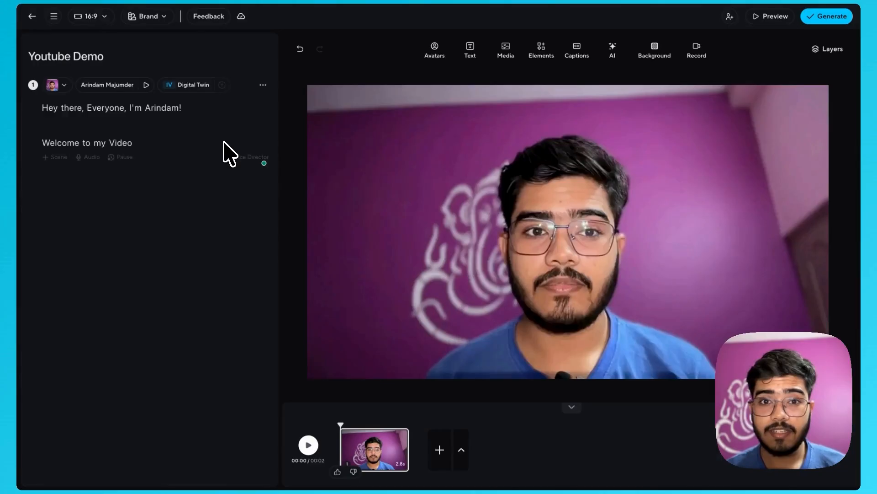
mouse_move(237, 165)
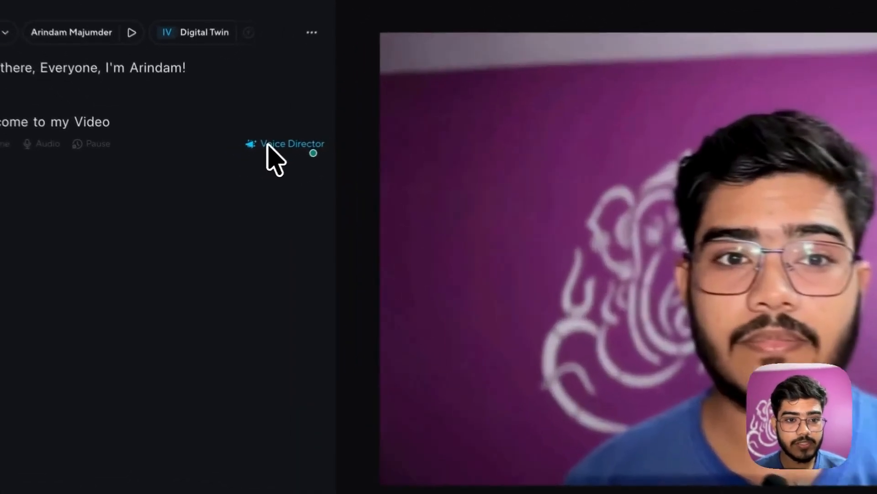
Apply the Excited preset to the avatar's voice in Voice Director and play the scene back.
left_click(292, 143)
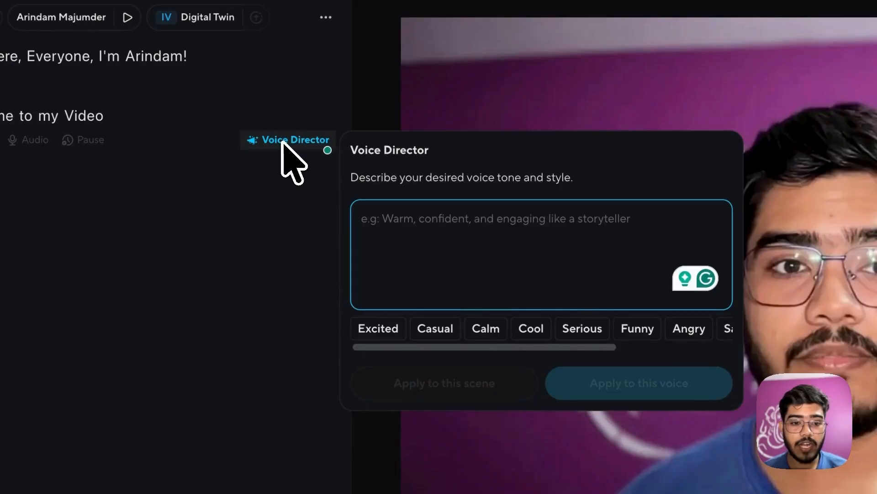
left_click(378, 328)
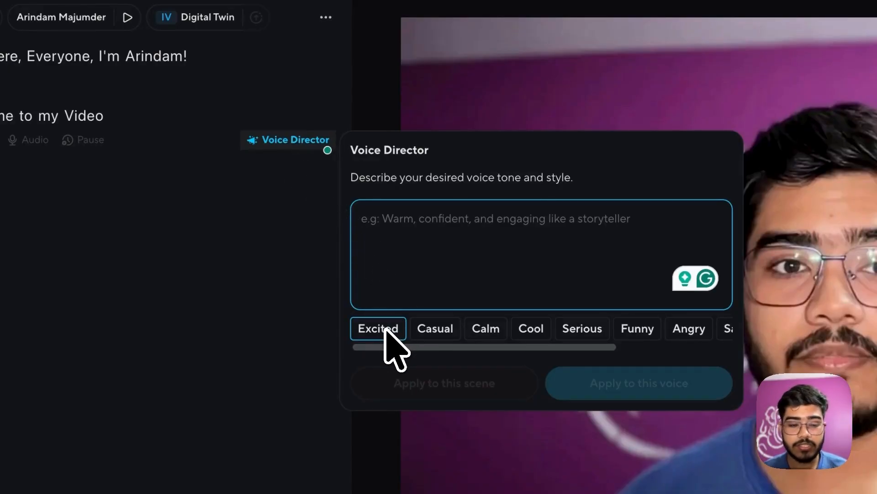
left_click(378, 328)
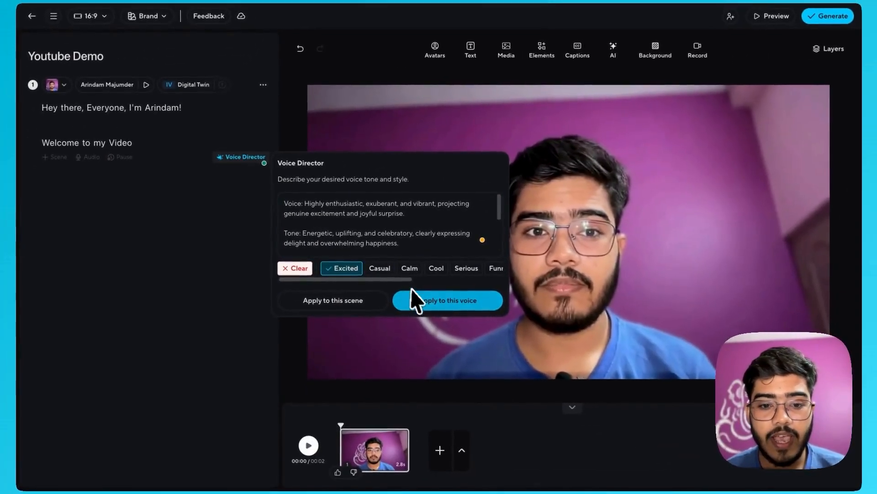
left_click(446, 299)
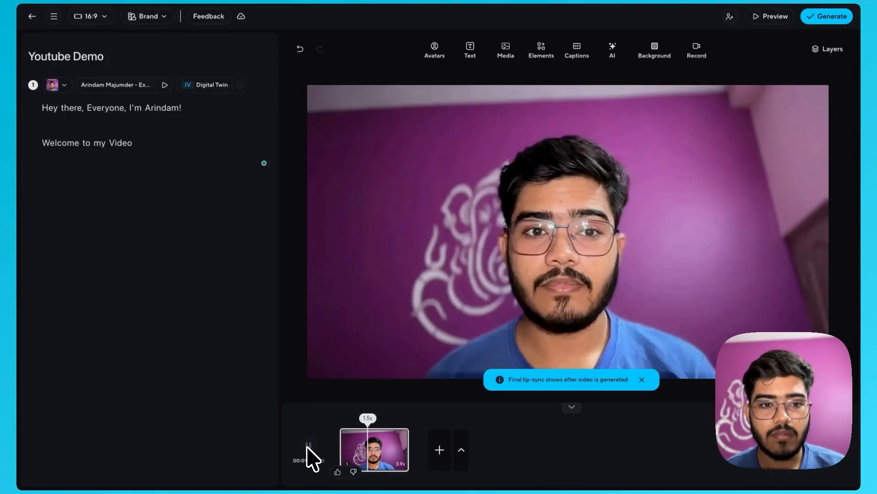
left_click(307, 450)
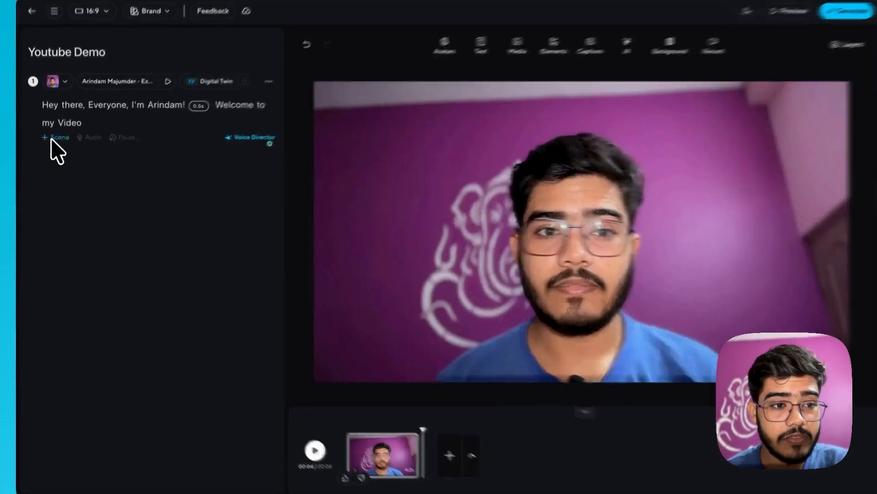
Add an empty second scene and browse the Accent language list in its voice settings.
left_click(56, 137)
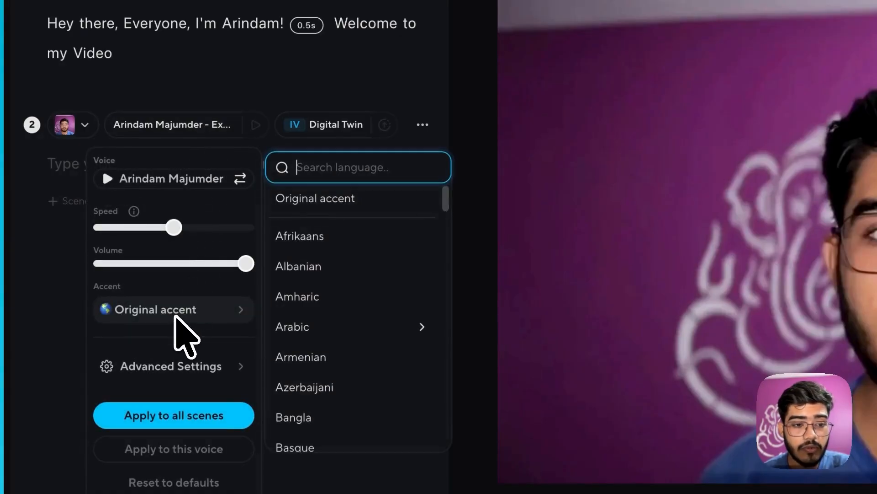
scroll("down", 3)
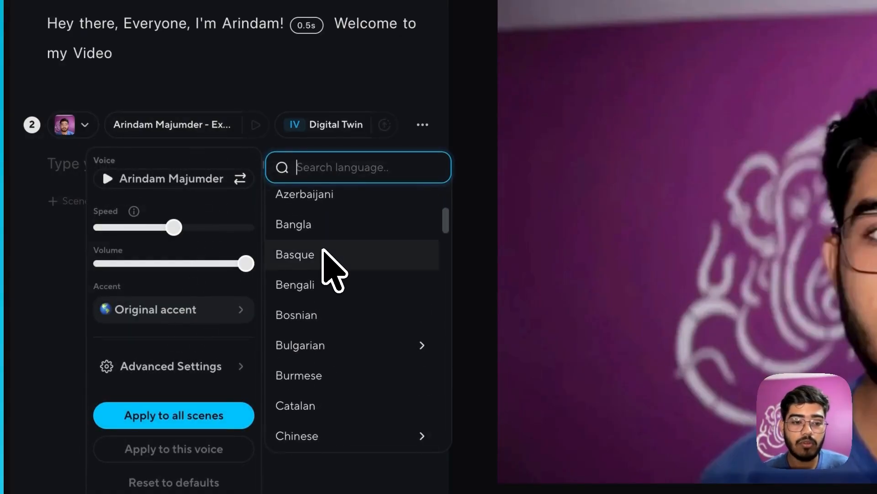
mouse_move(322, 302)
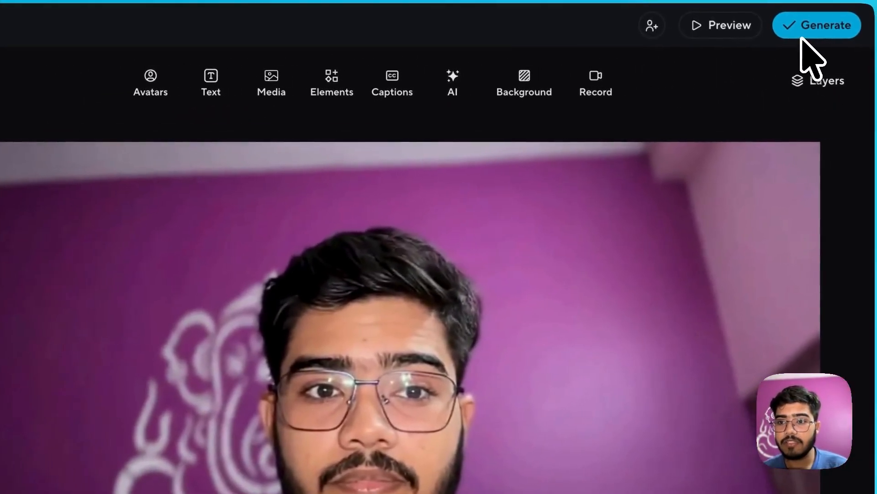
Submit 'Youtube Demo' for rendering to My Videos at 1080p, 25 fps, MP4.
left_click(817, 25)
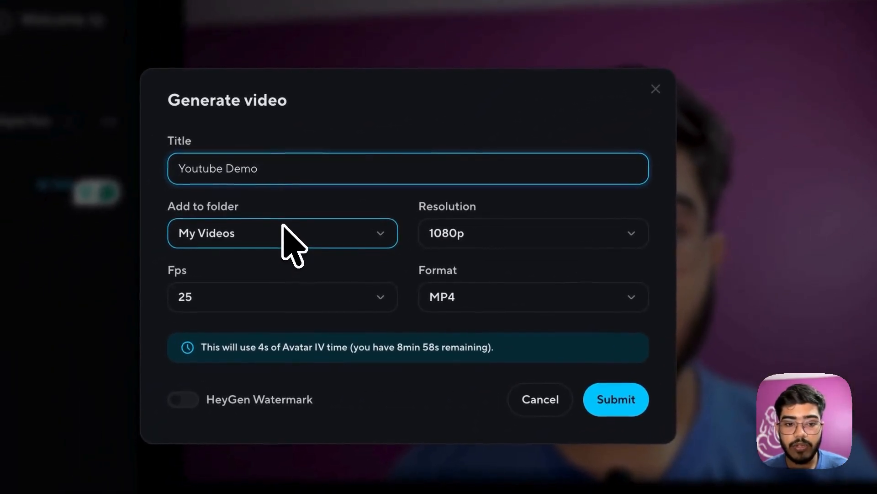
mouse_move(476, 258)
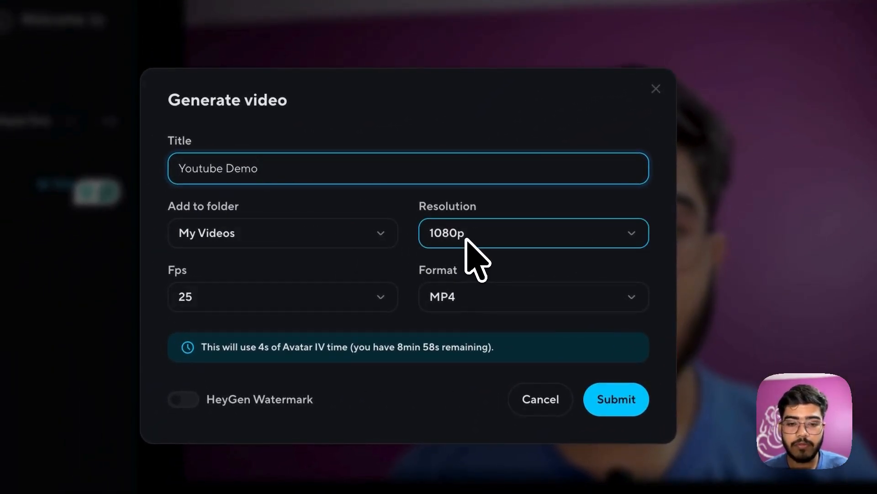
mouse_move(481, 299)
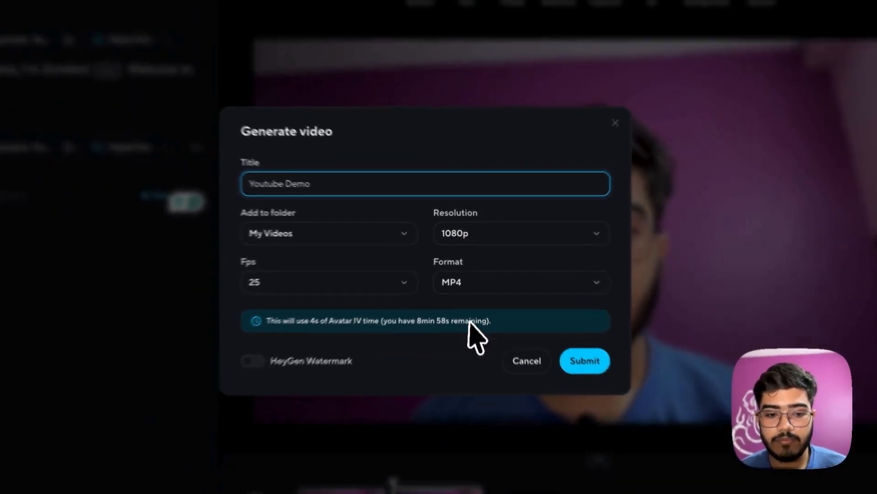
left_click(584, 360)
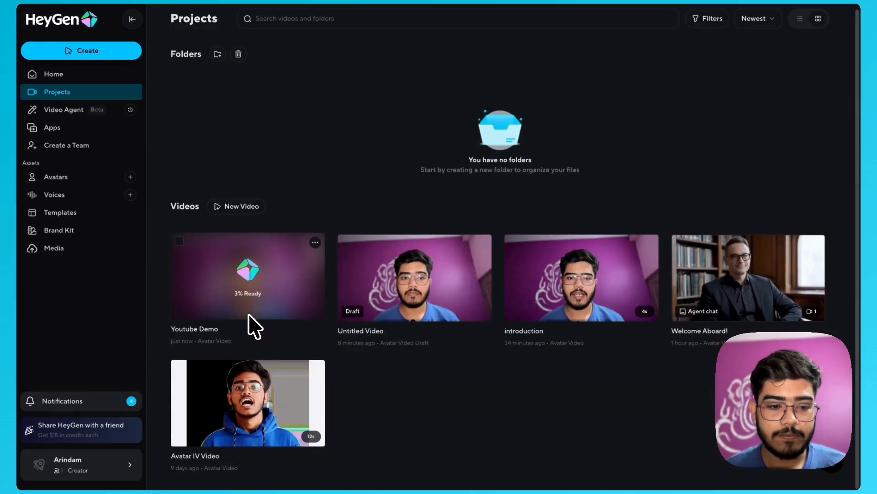
mouse_move(110, 417)
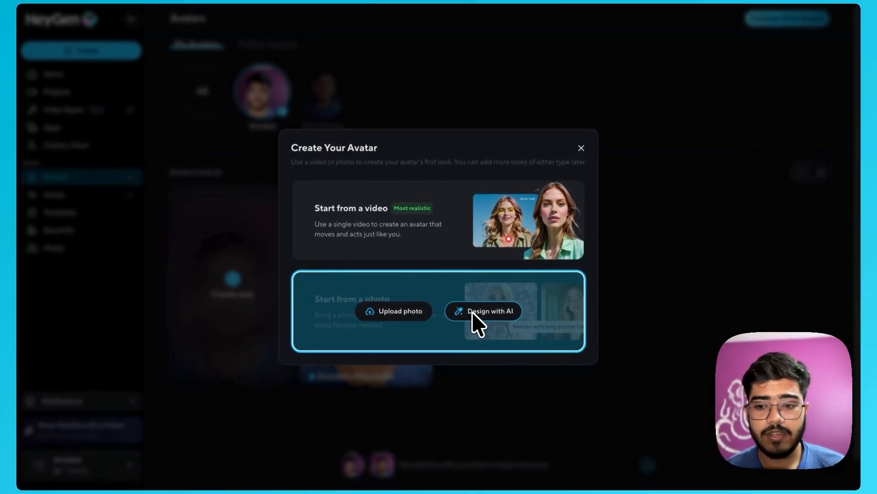
Start an AI-designed photo avatar named 'Arindam', a man of South Asian (Indian) ethnicity.
left_click(483, 311)
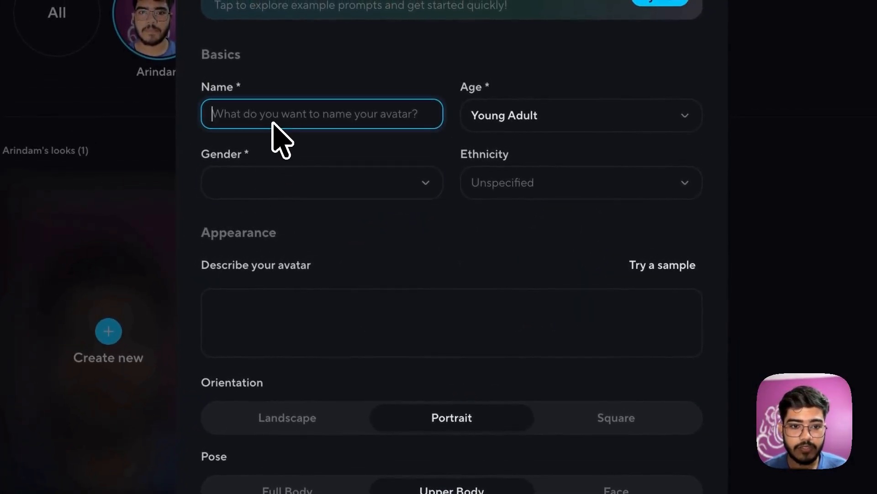
type("Arindam")
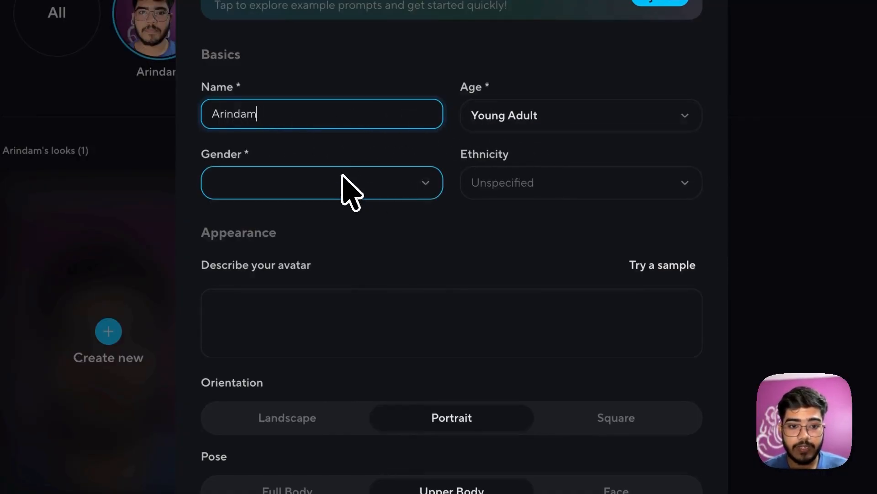
left_click(321, 181)
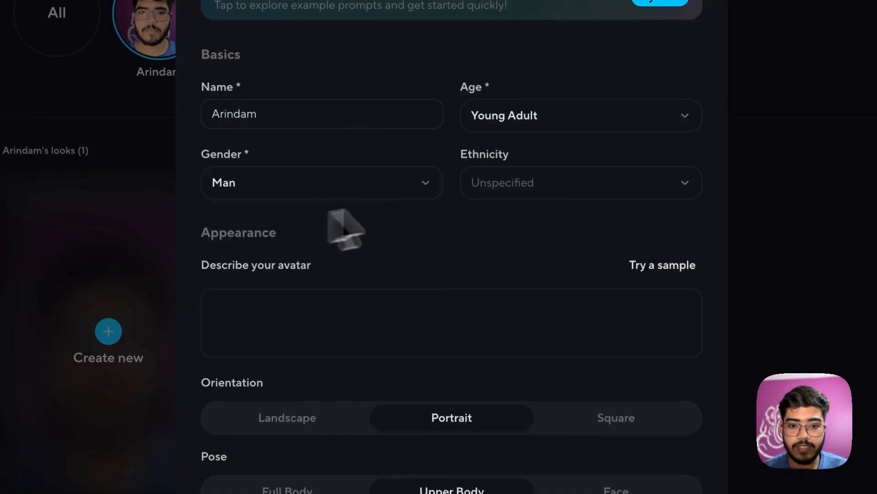
left_click(580, 183)
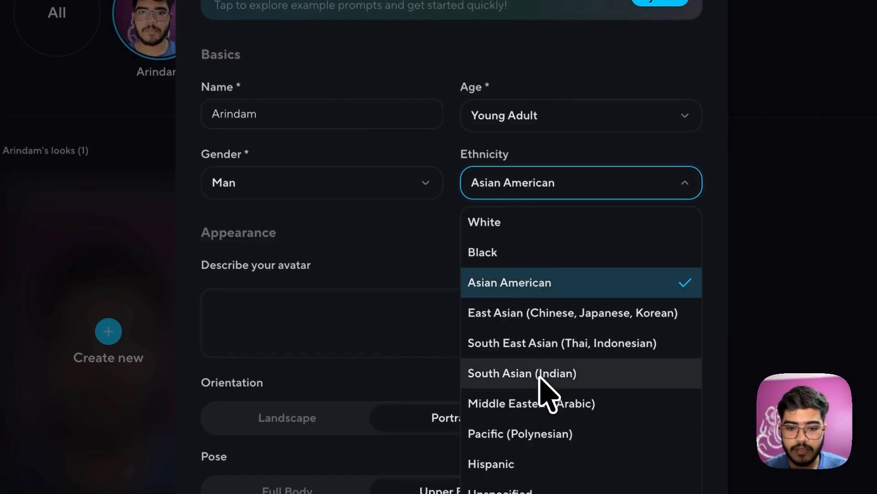
left_click(522, 374)
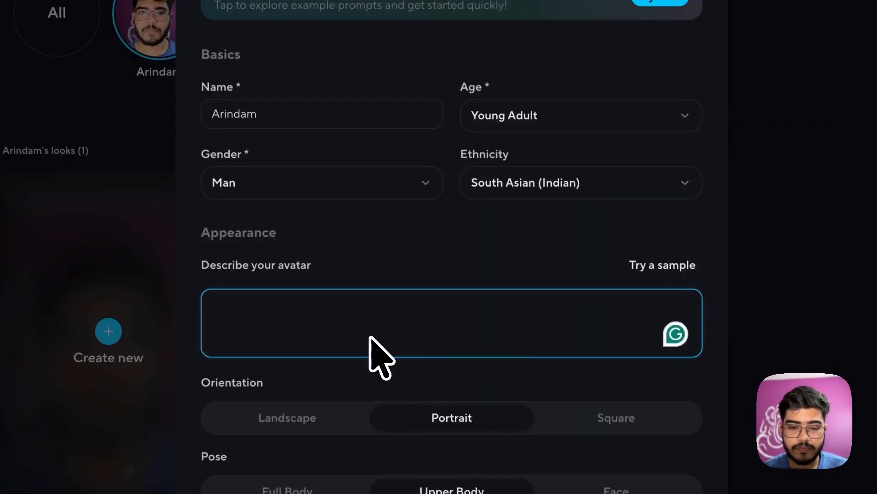
Describe him as a doctor in blue scrubs with a stethoscope and choose the Cyberpunk style.
type("A South Asian (Indian) doctor in blue scrubs with a stethoscope around his neck. In a hospital setting. He is smiling and has short black hair.")
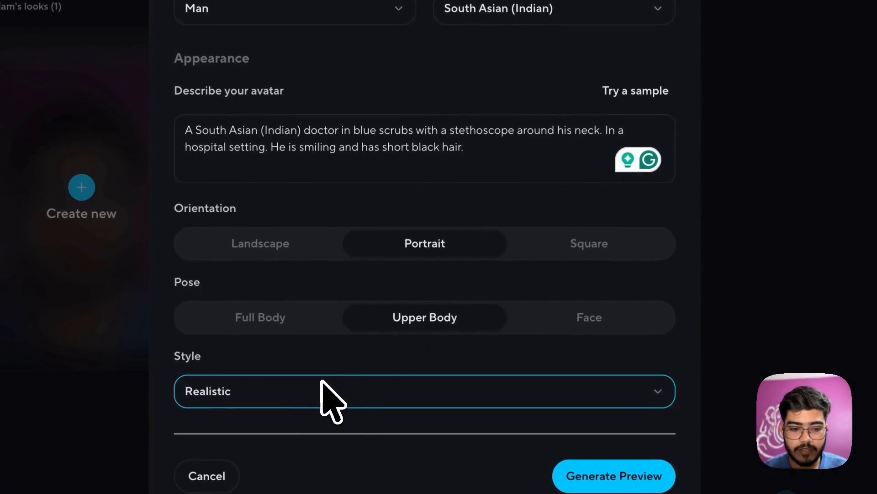
left_click(424, 391)
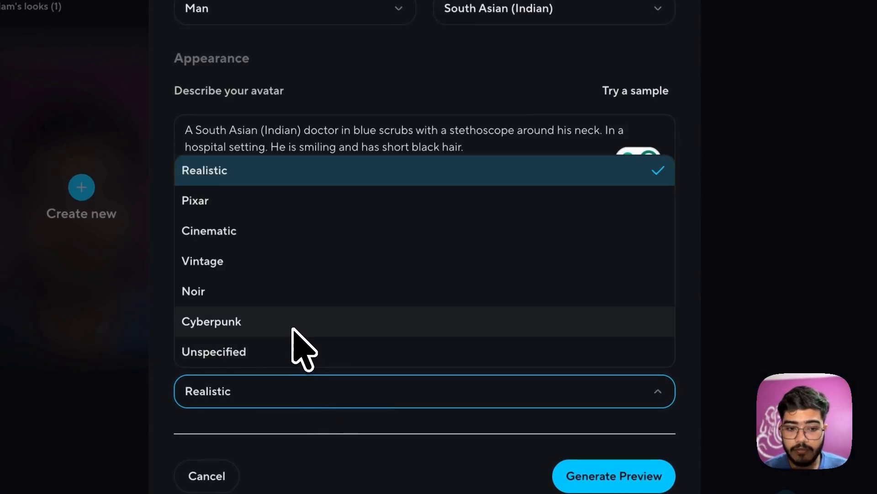
left_click(211, 322)
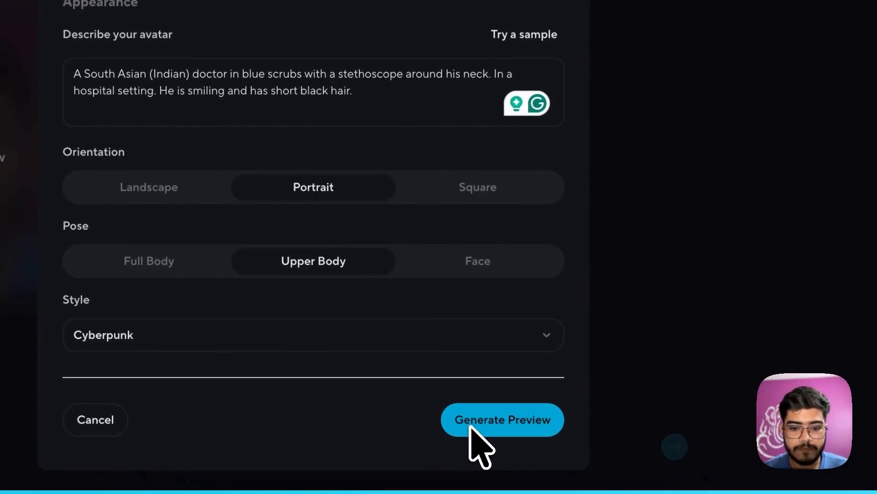
Generate the cyberpunk doctor preview photos and save the fourth as a new Arindam look.
left_click(501, 419)
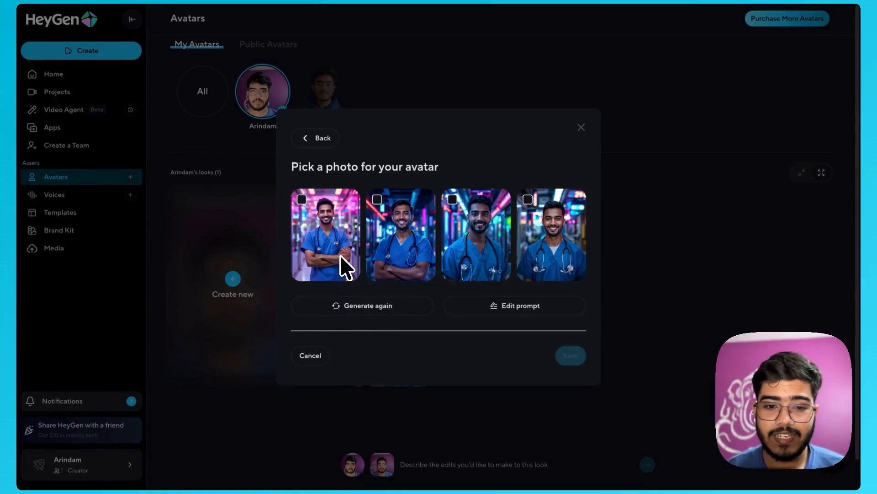
mouse_move(563, 251)
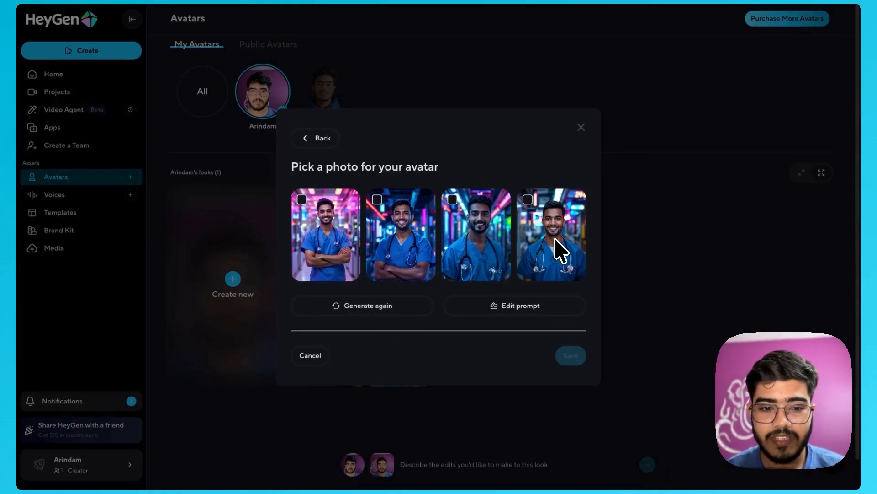
mouse_move(576, 342)
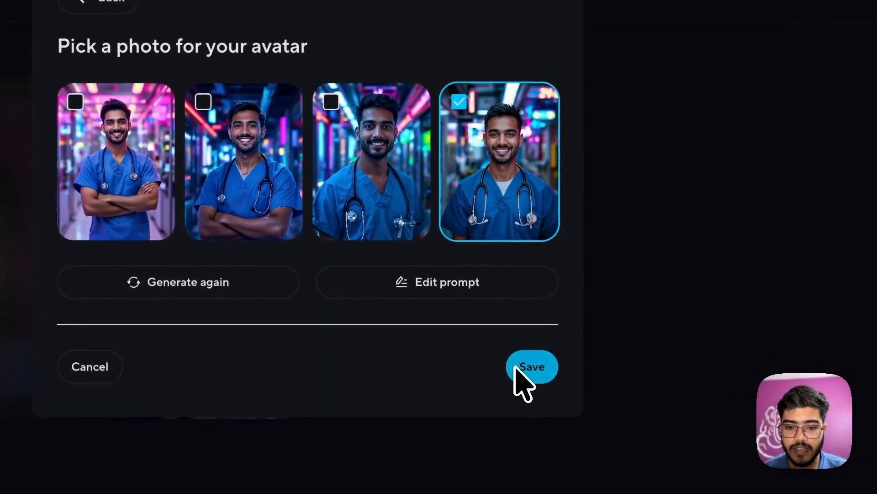
left_click(530, 366)
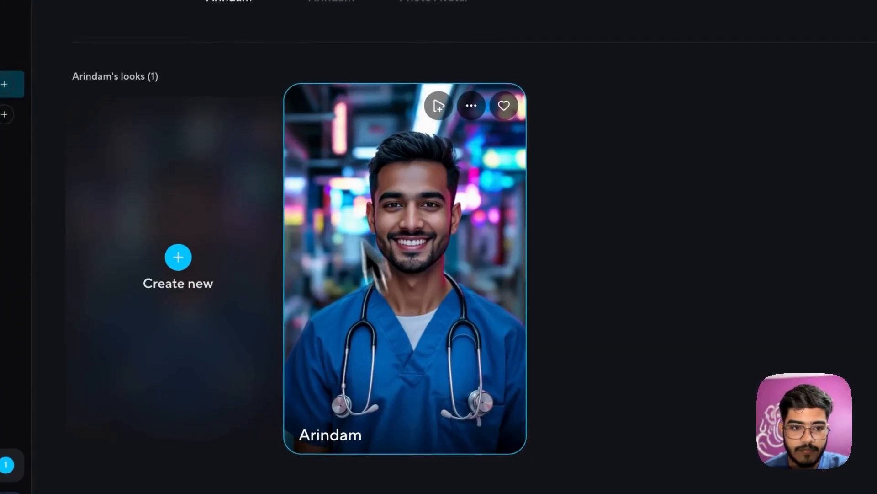
Preview the new doctor avatar look, then view the notifications reporting 'Youtube Demo' is ready.
left_click(404, 268)
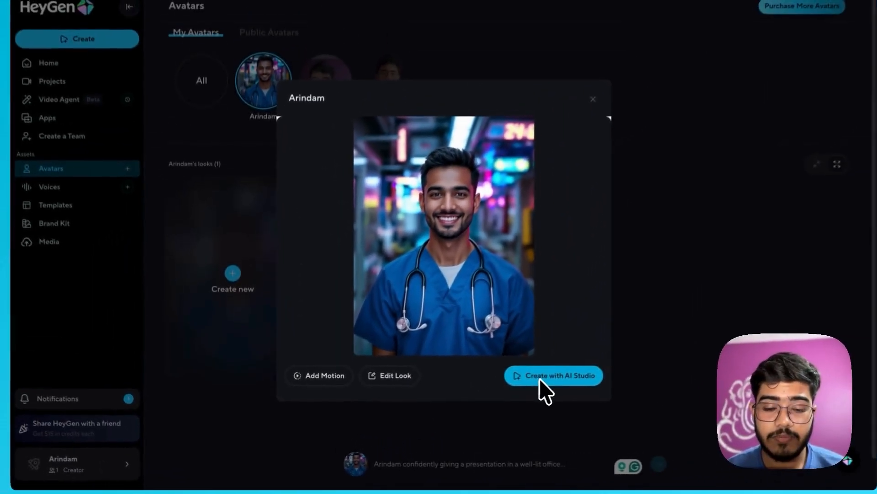
left_click(553, 374)
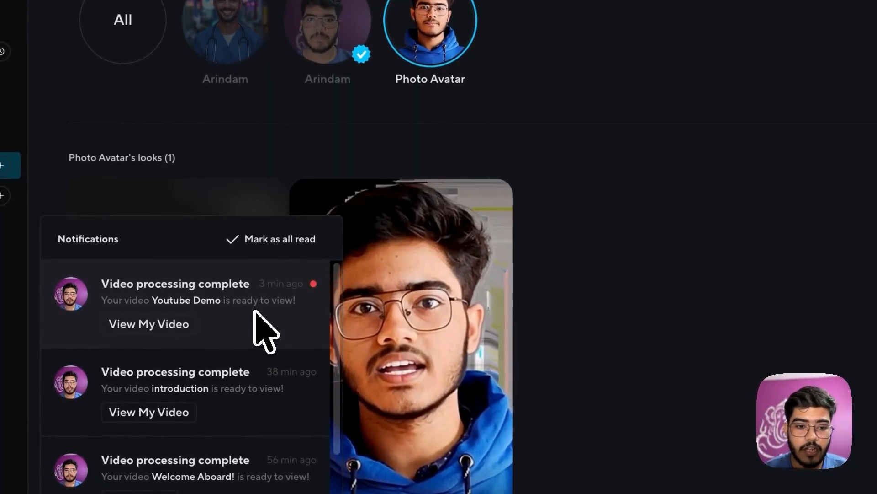
View the finished 'Youtube Demo' video from its notification and play it through to 9 seconds.
left_click(149, 323)
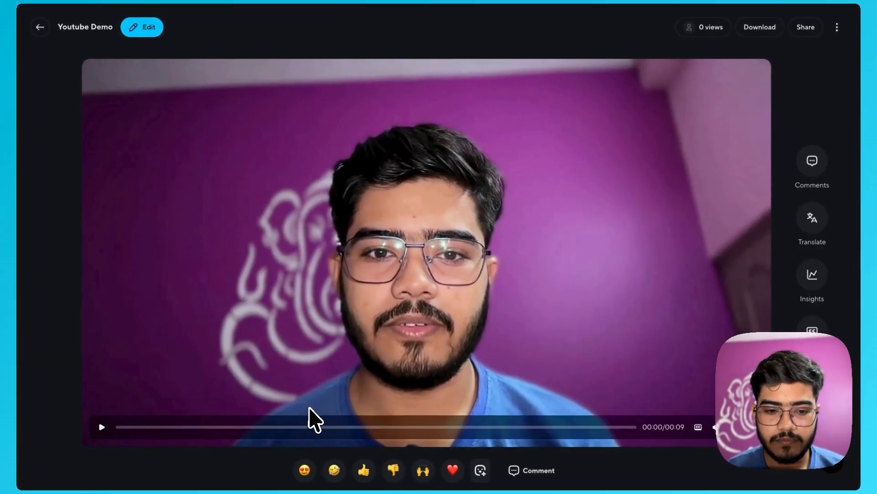
left_click(102, 427)
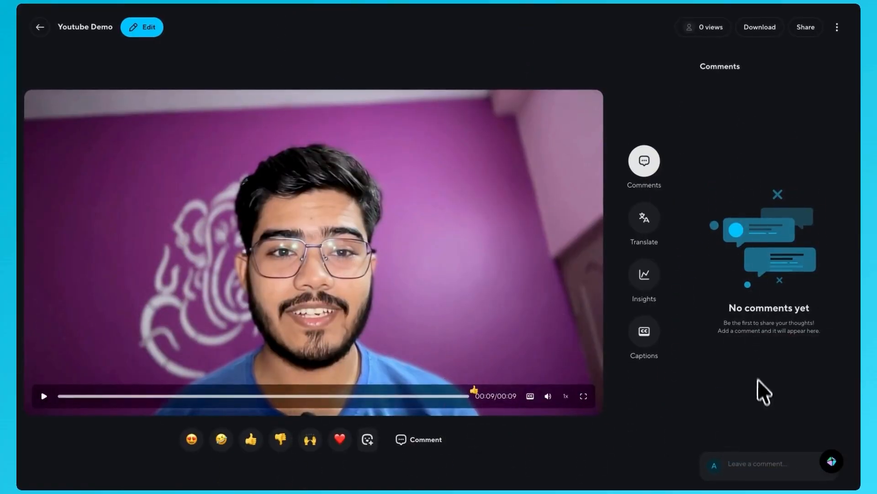
Post the comment 'This is a Good Start!' at 00:09 on the Youtube Demo video.
left_click(761, 463)
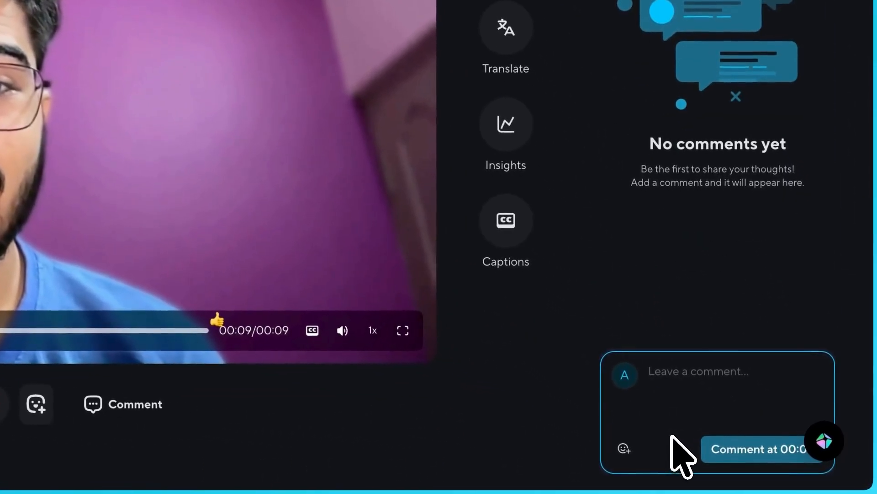
type("This is a Good Start!")
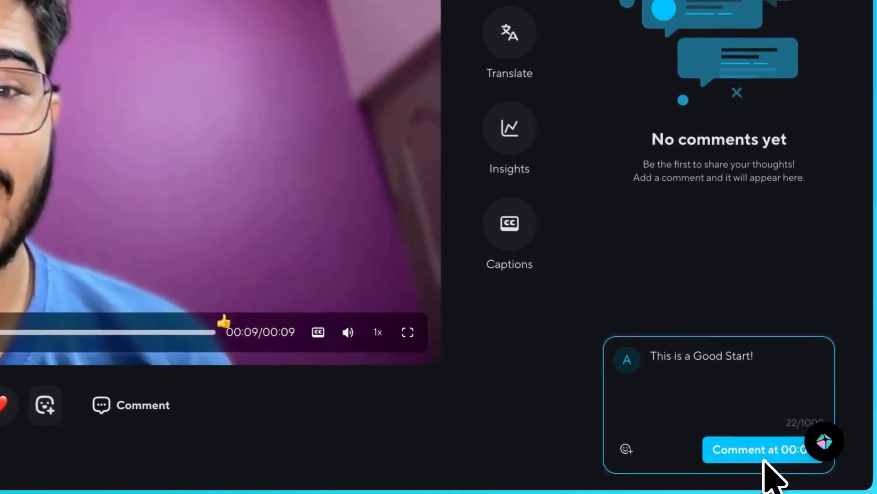
left_click(761, 449)
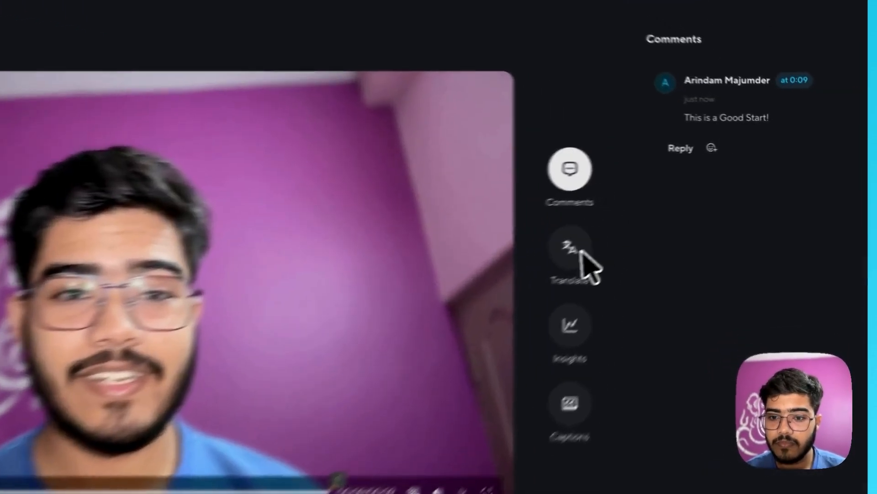
Translate the script into Spanish (Spain) and open the new 'Youtube Demo - Spanish-es-ES' draft.
left_click(570, 251)
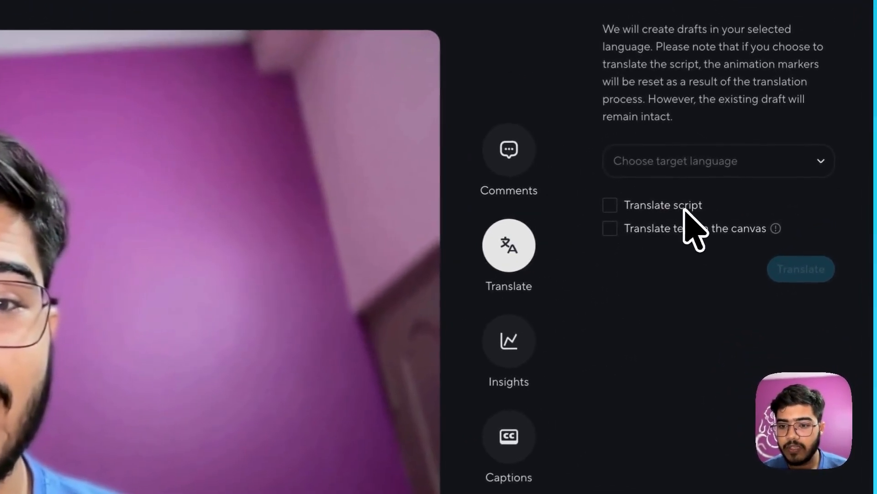
left_click(718, 161)
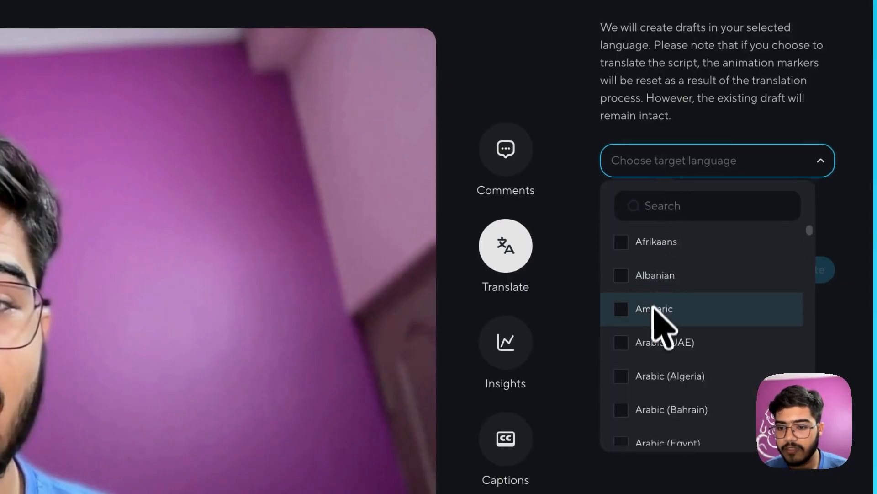
left_click(707, 206)
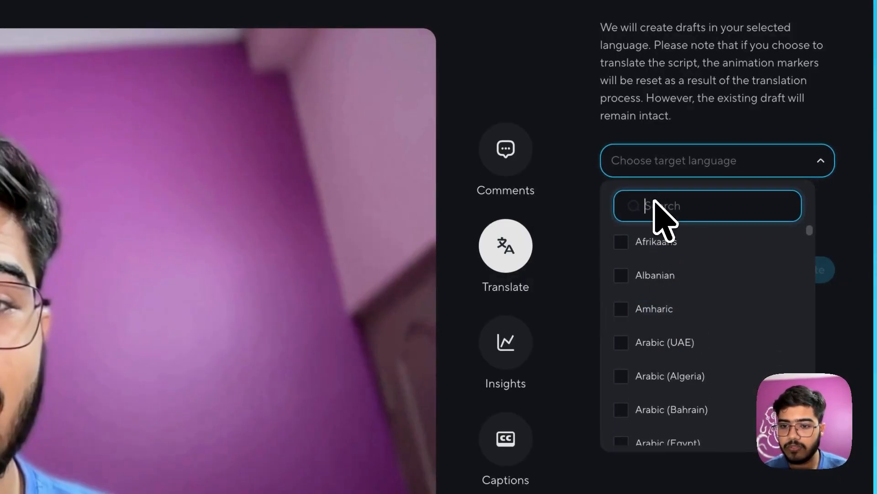
type("spani")
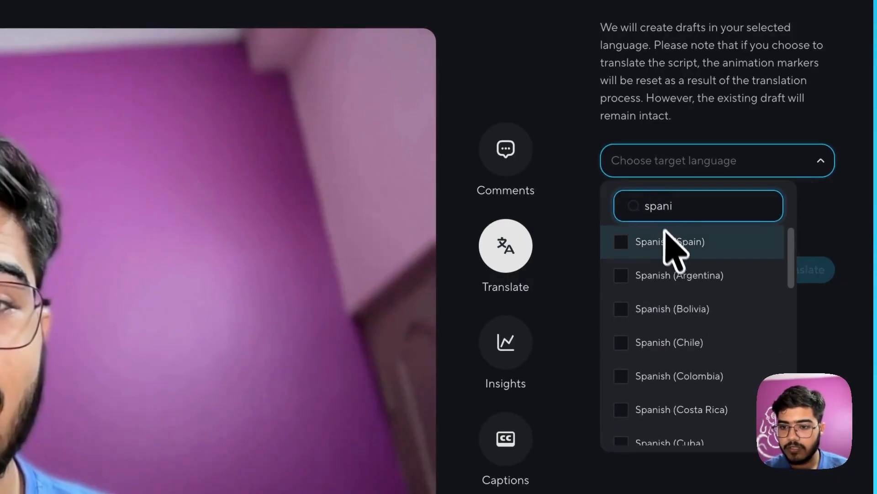
left_click(670, 242)
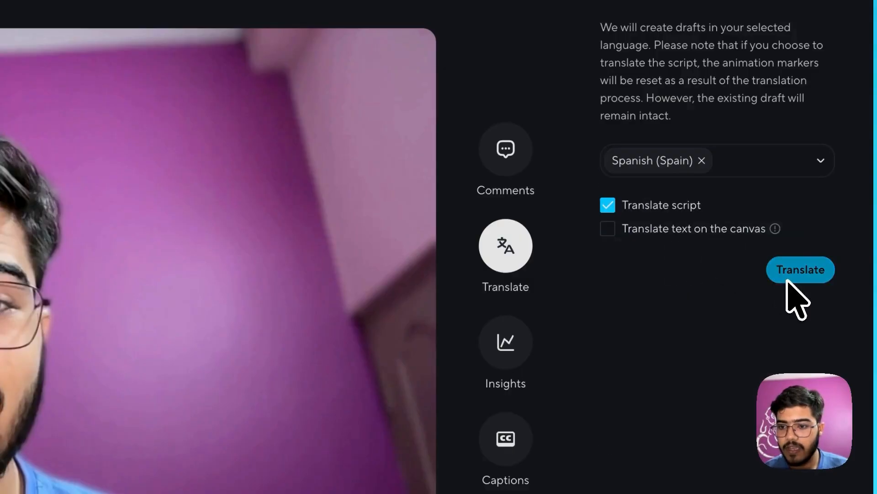
left_click(800, 269)
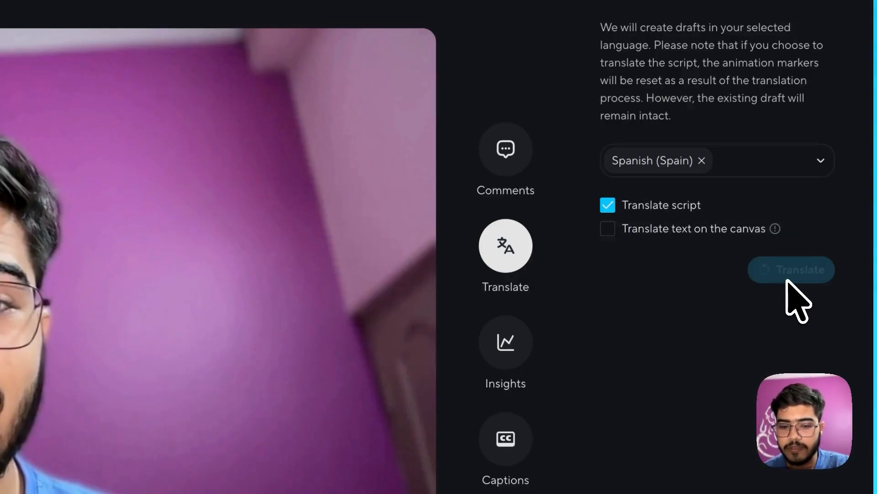
left_click(791, 269)
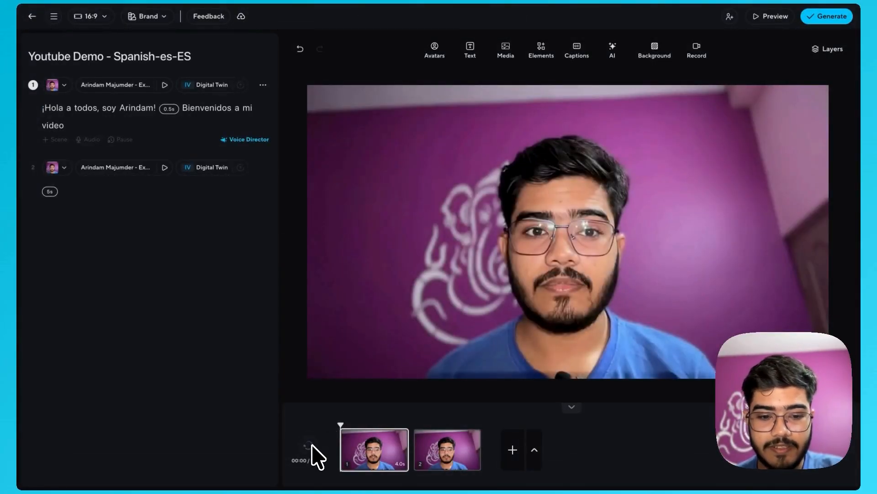
Play the Spanish draft, then show the Youtube Demo video's caption settings (currently off).
left_click(309, 449)
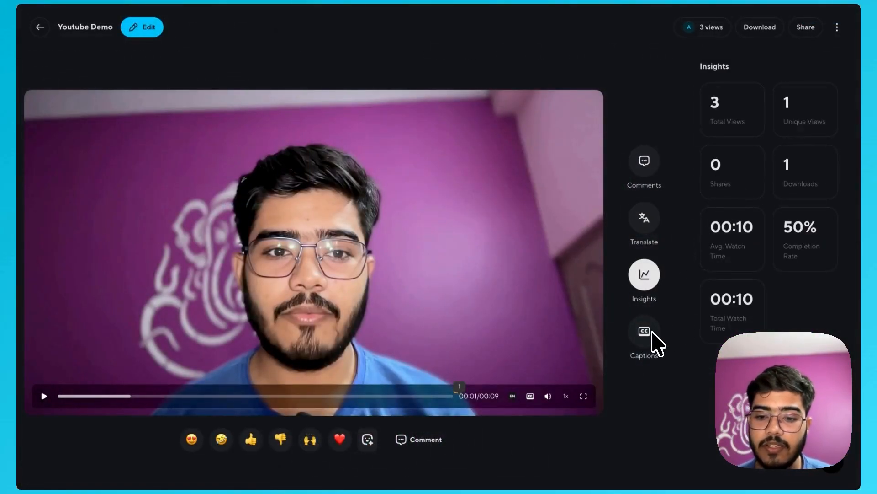
left_click(644, 333)
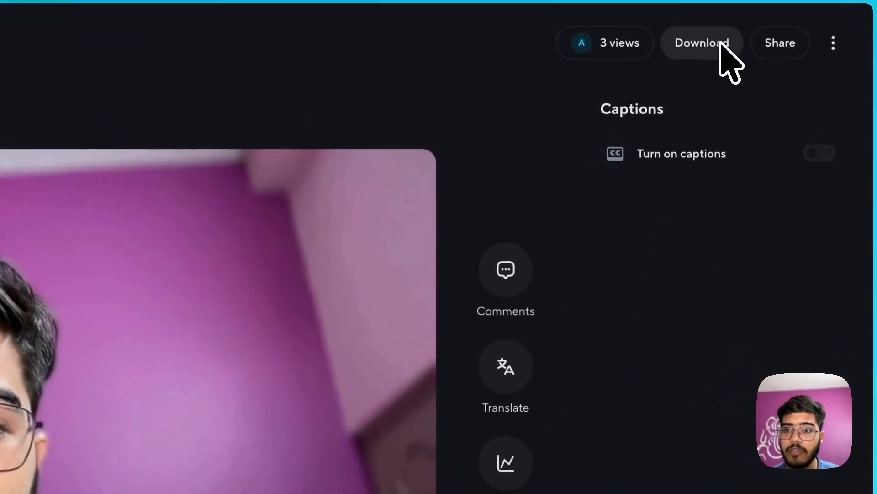
Download the Youtube Demo video as a 1080p MP4 via Advanced Settings and dismiss the dialog.
left_click(702, 42)
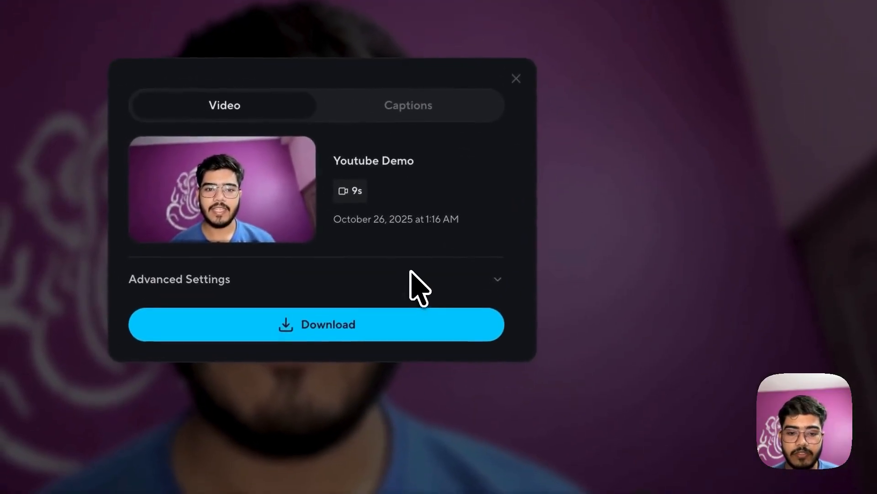
left_click(179, 279)
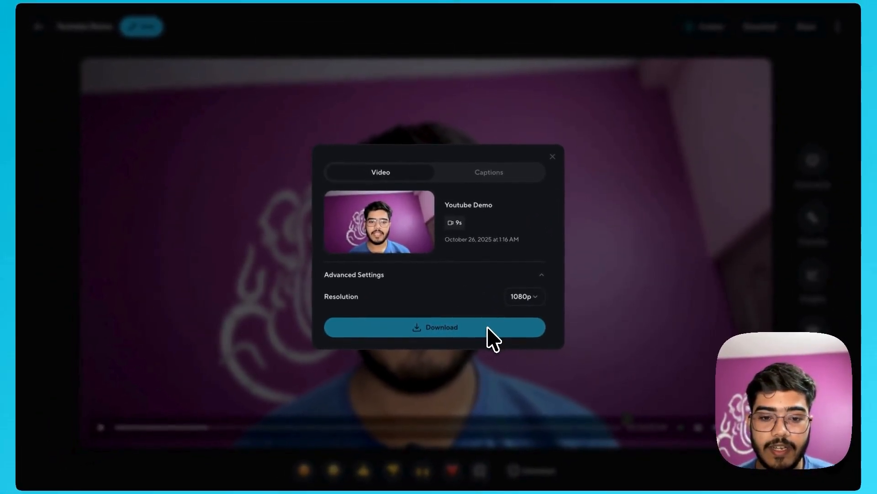
left_click(434, 327)
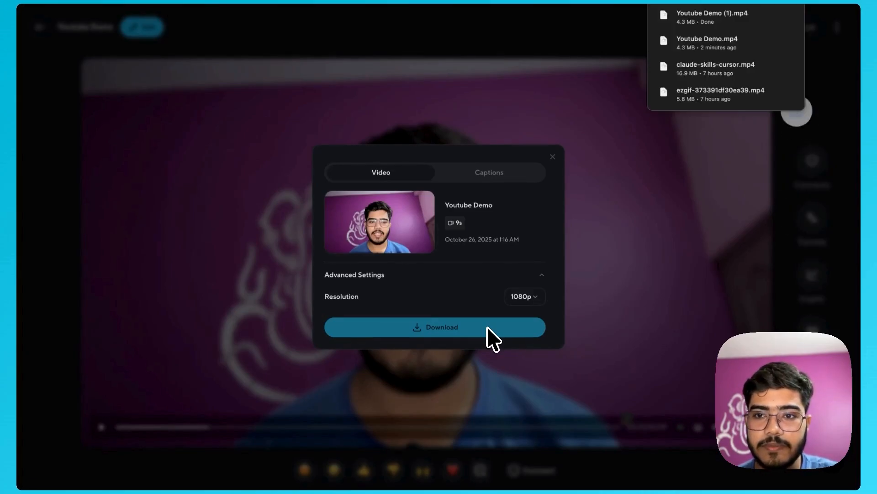
left_click(435, 327)
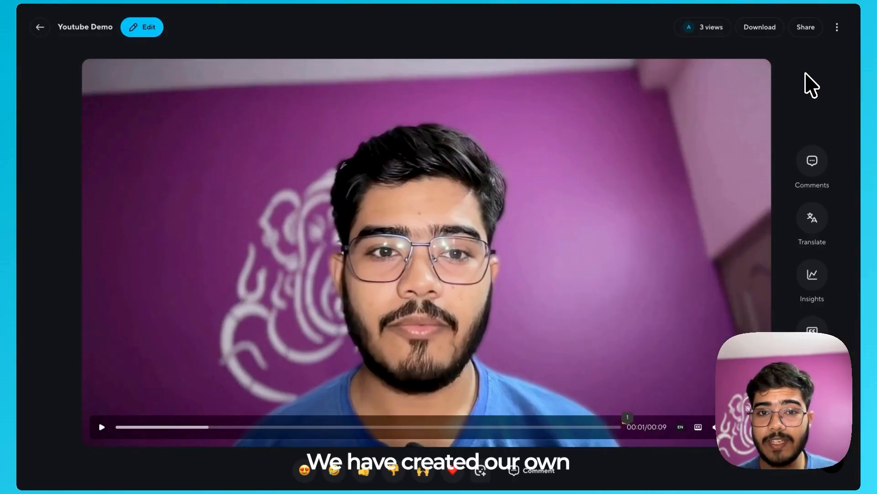
Play the Youtube Demo video again from the beginning on its video page.
left_click(102, 426)
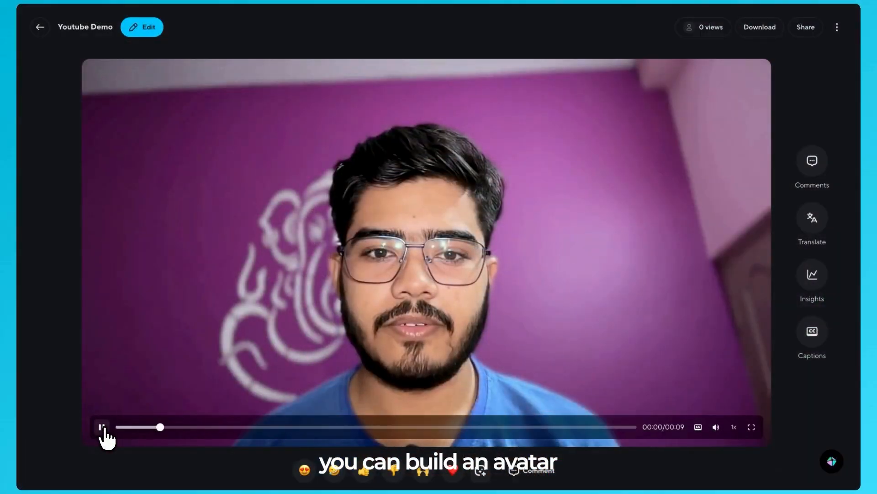